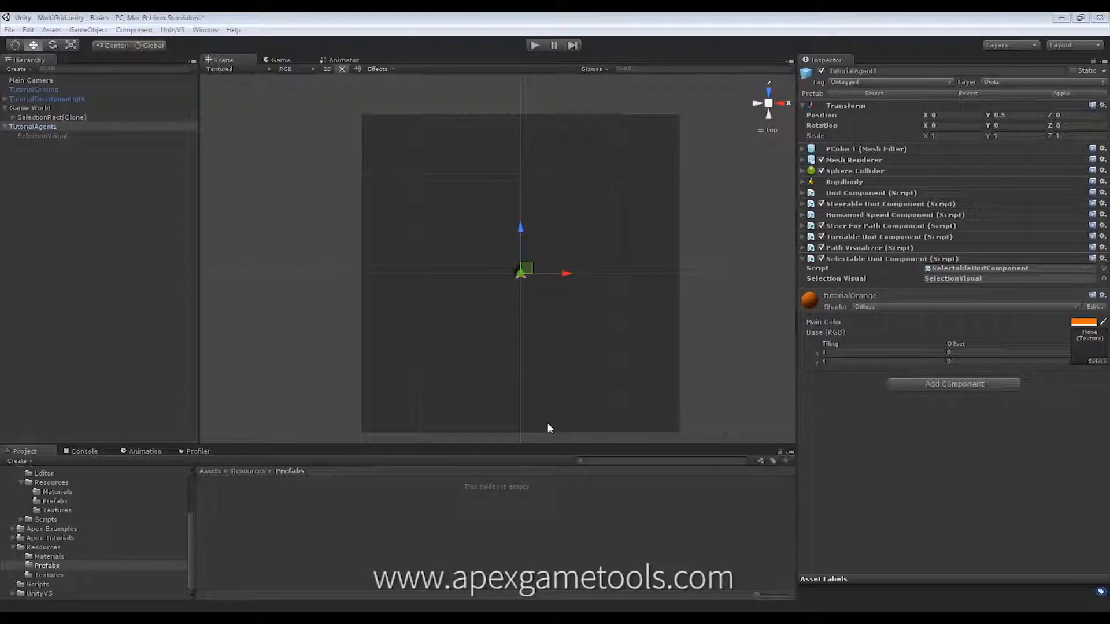
mouse_move(524, 307)
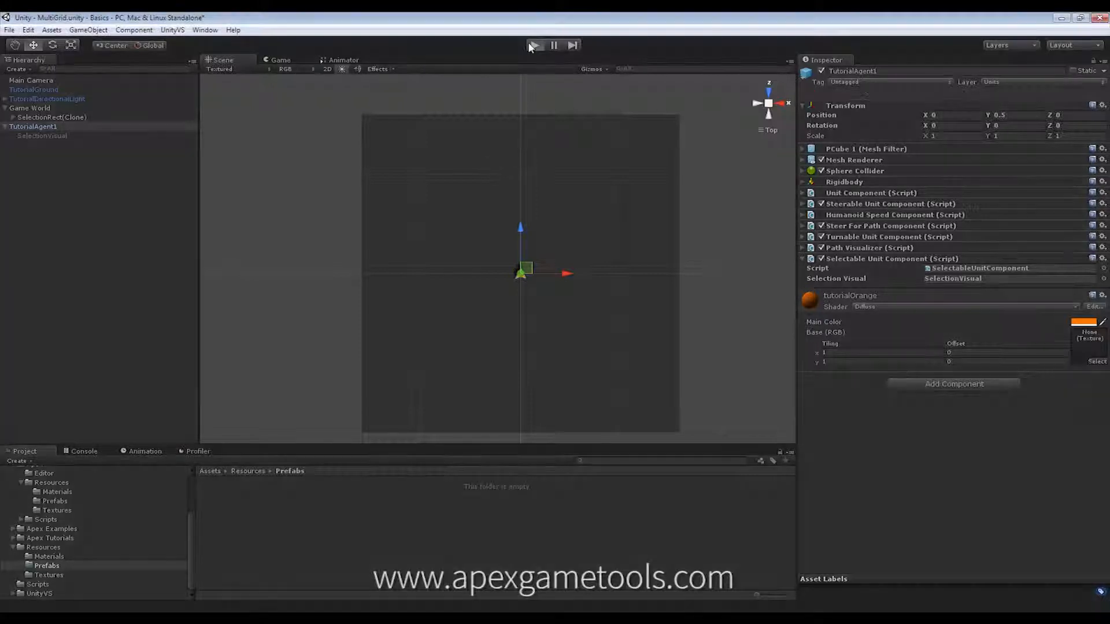
Step: Play-test the scene briefly, then inspect the TutorialAgent and its selection visual child
click(533, 45)
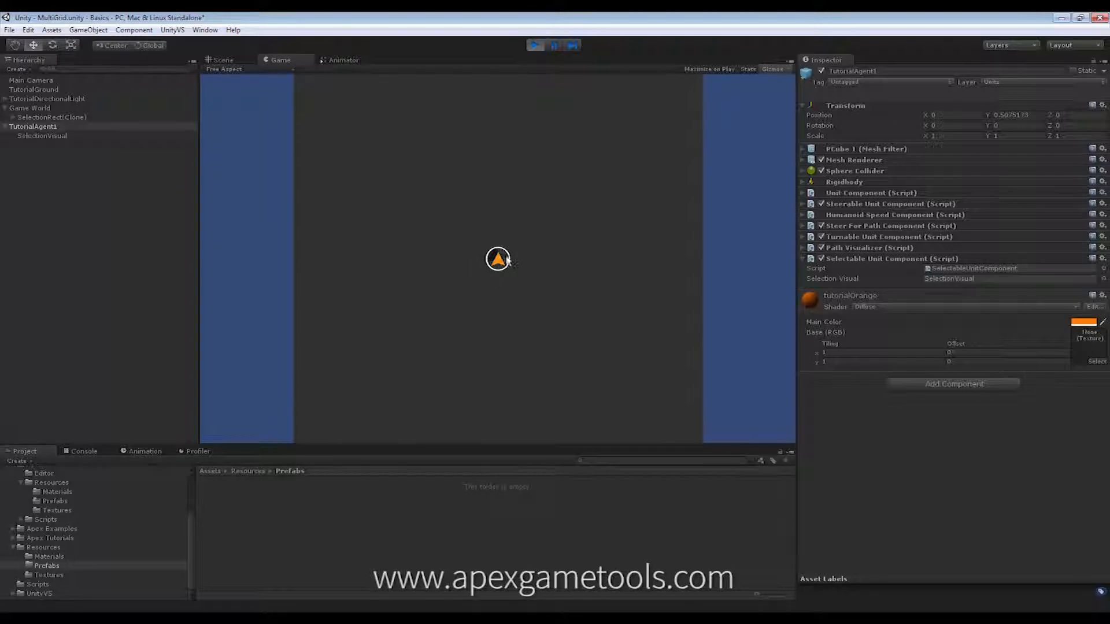
mouse_move(485, 265)
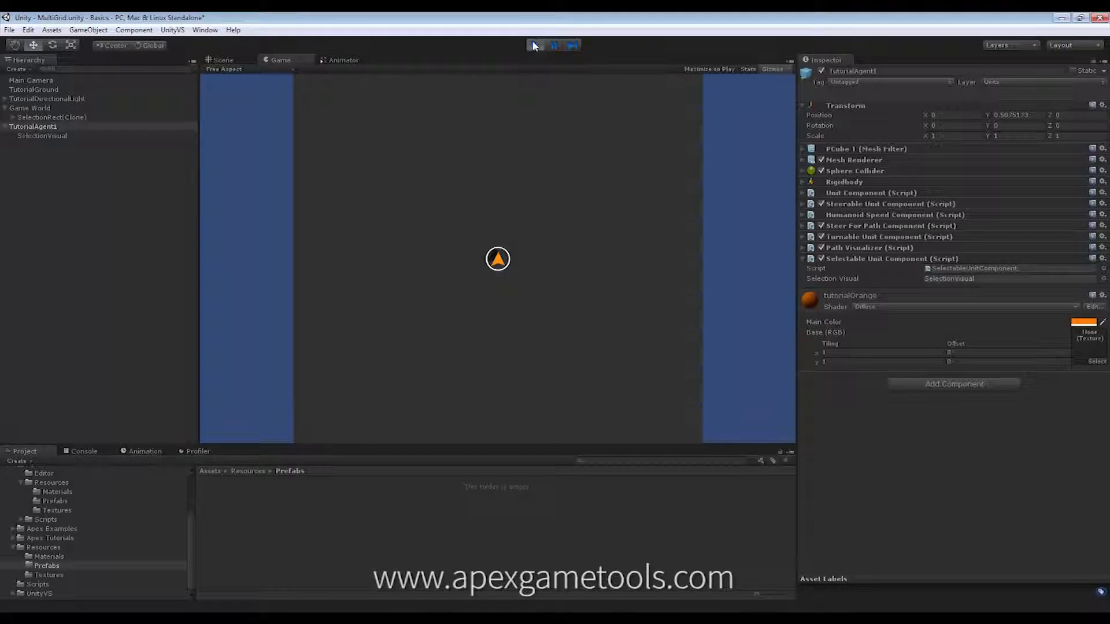
click(223, 60)
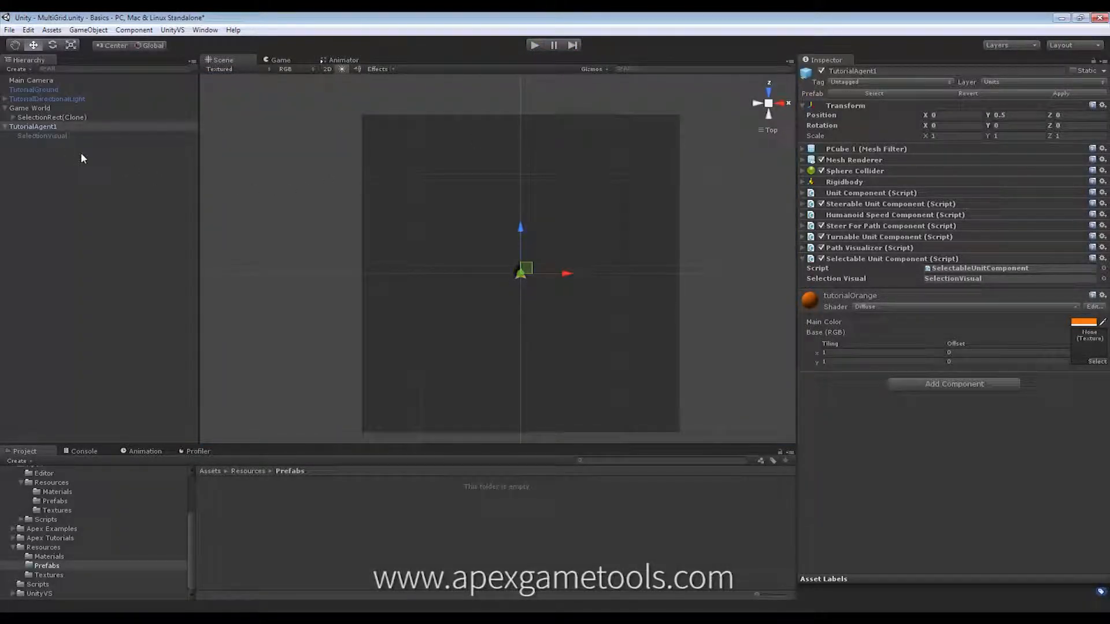
click(41, 135)
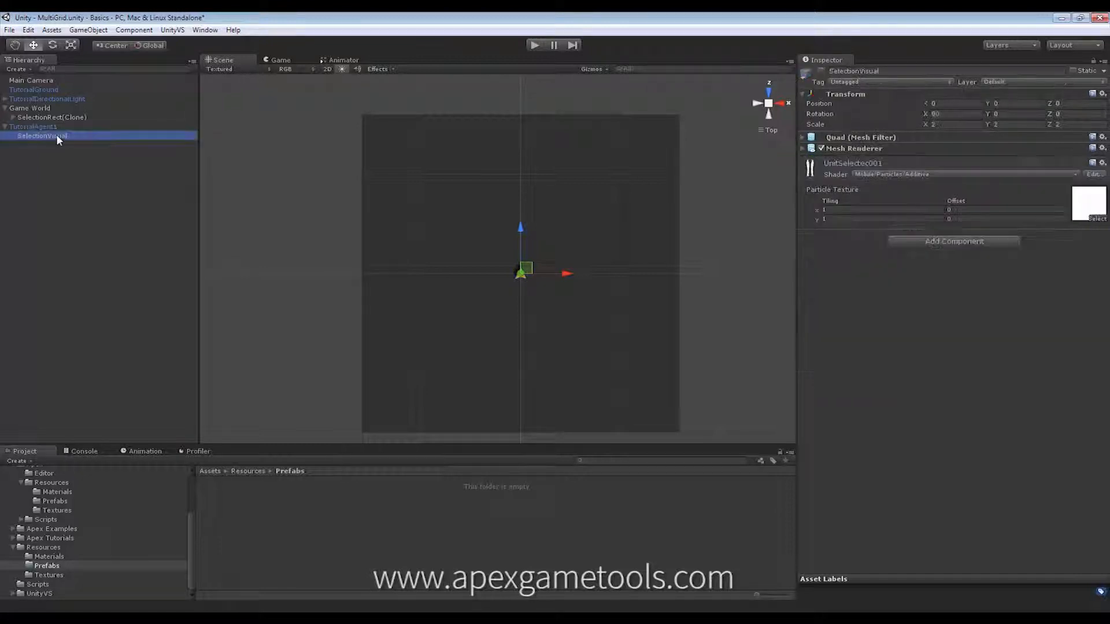
mouse_move(458, 171)
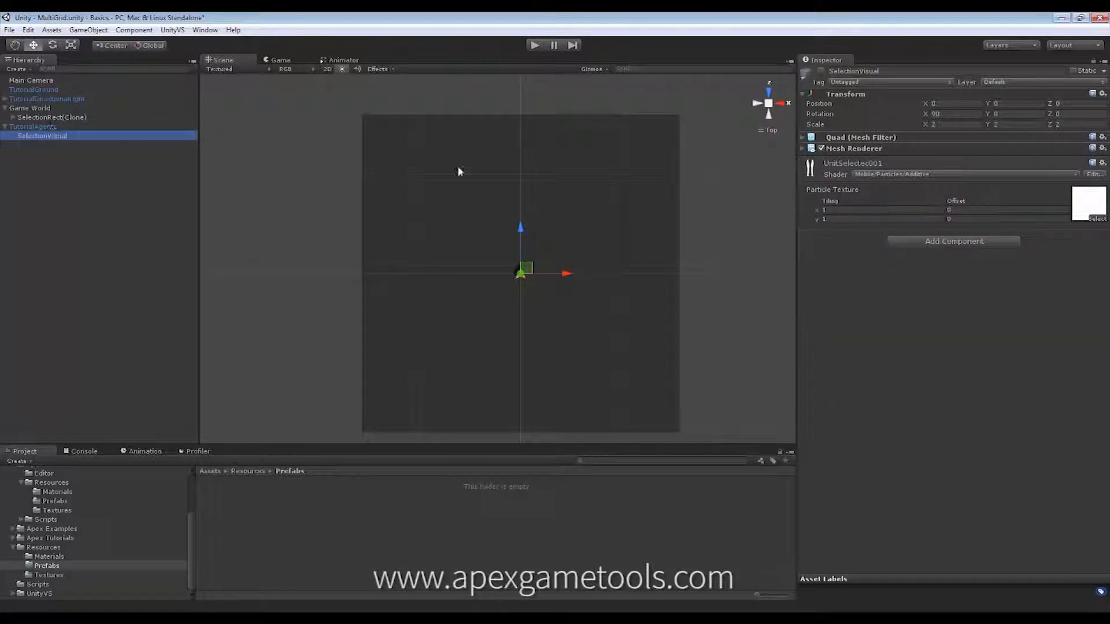
mouse_move(78, 172)
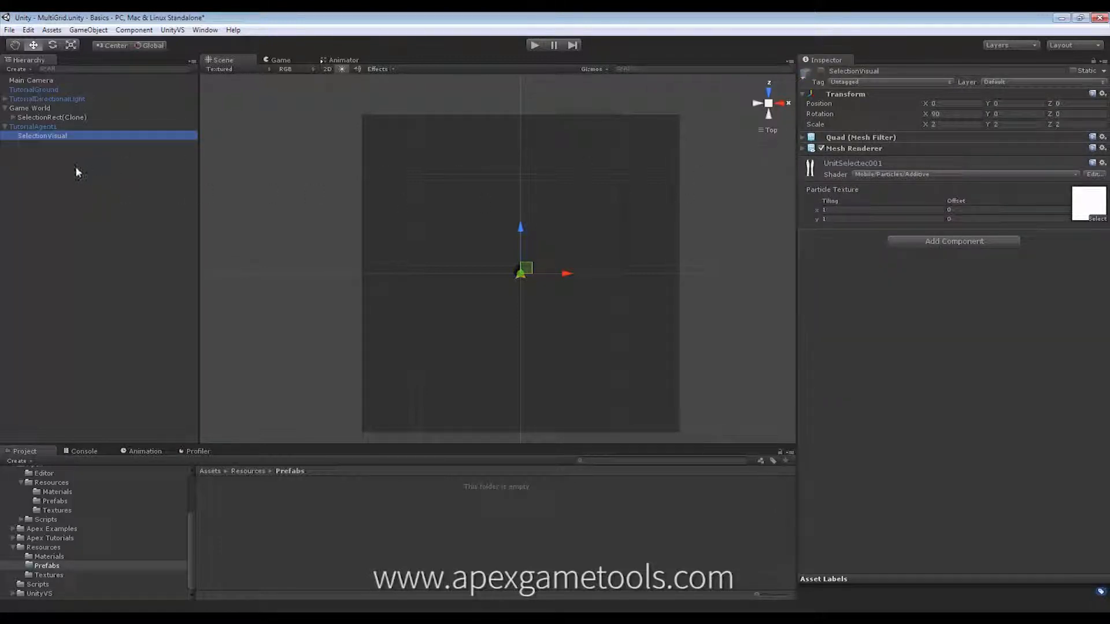
click(33, 126)
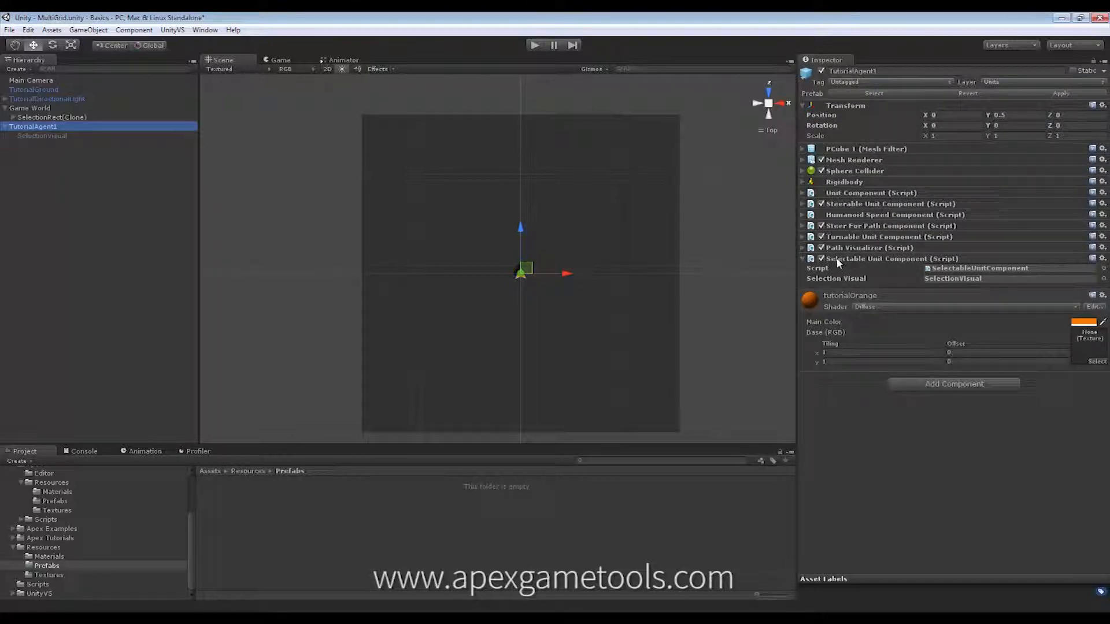
mouse_move(994, 280)
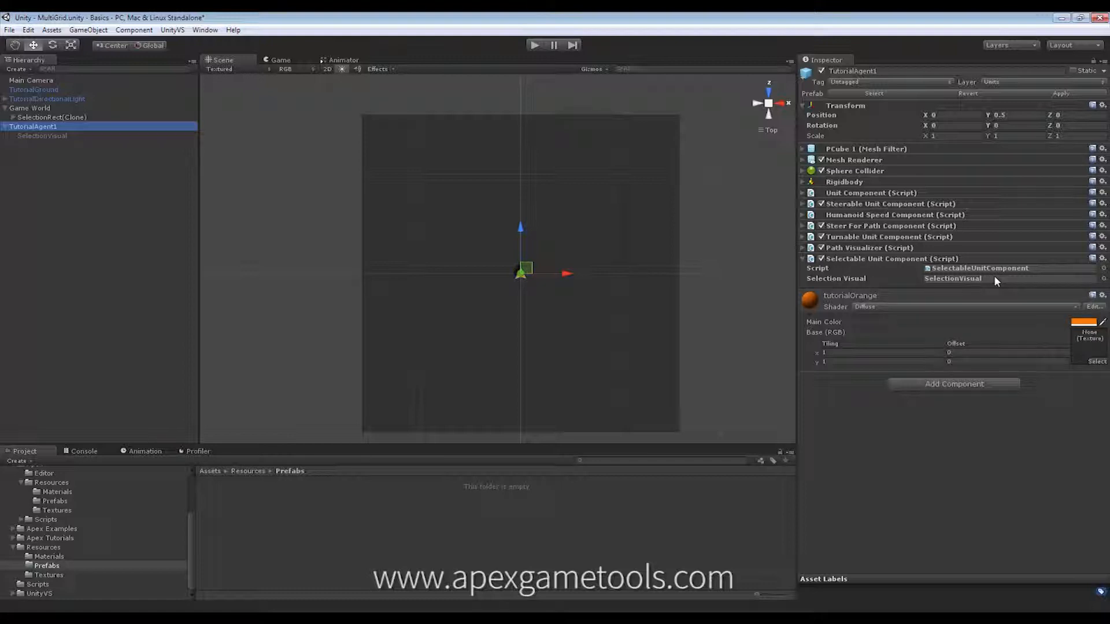
mouse_move(286, 248)
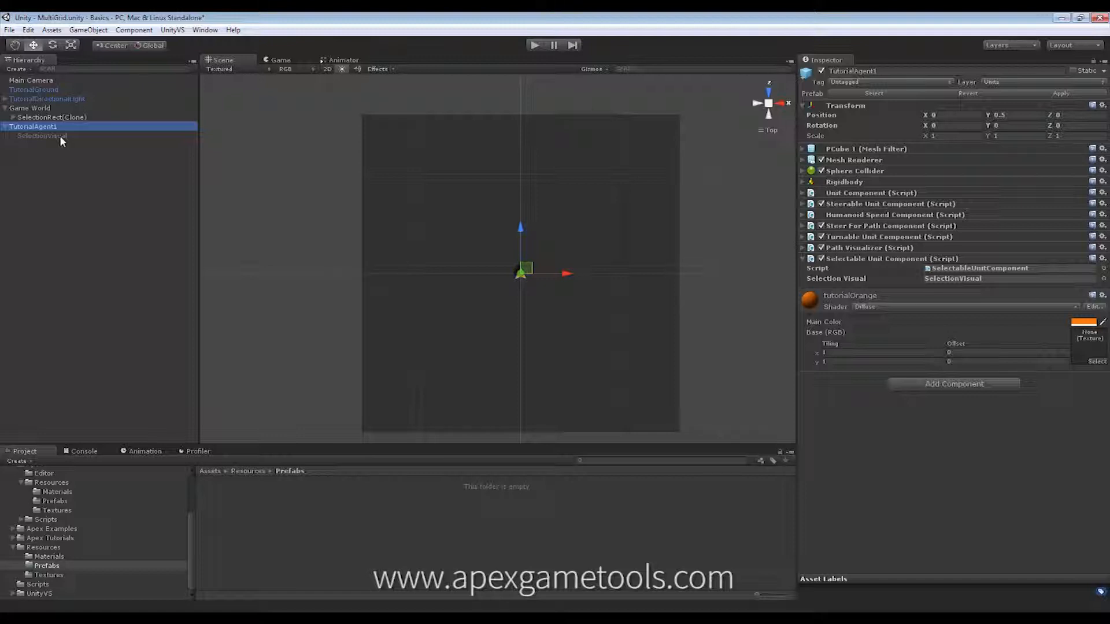
mouse_move(201, 404)
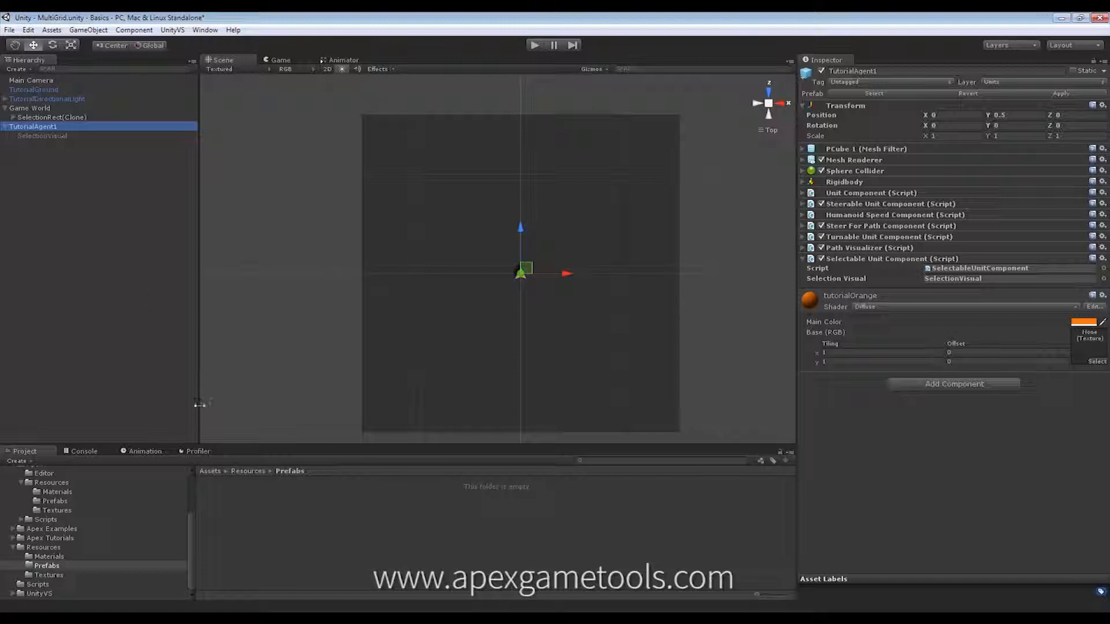
Step: Browse to Assets > Apex > Resources > Prefabs listing SelectionRect and UnitSelected
click(54, 500)
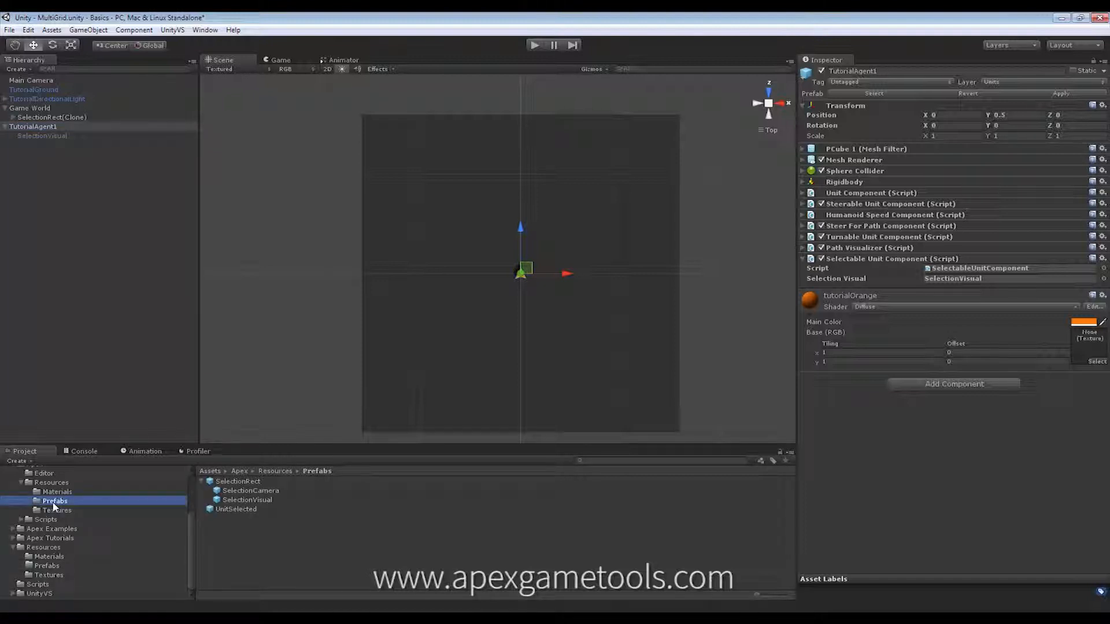
mouse_move(149, 533)
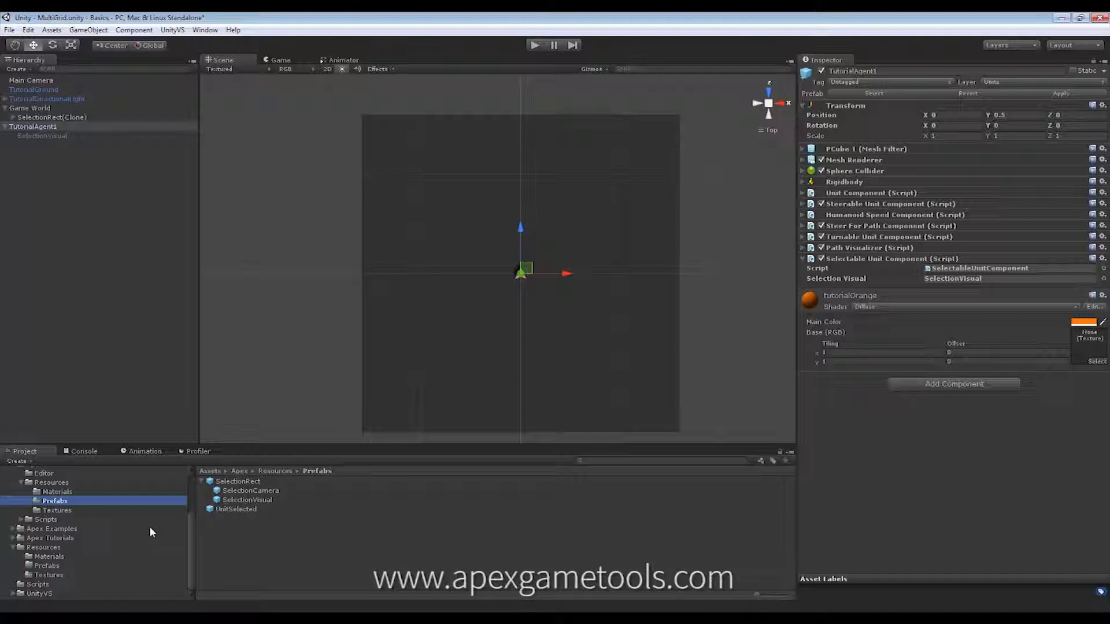
mouse_move(190, 543)
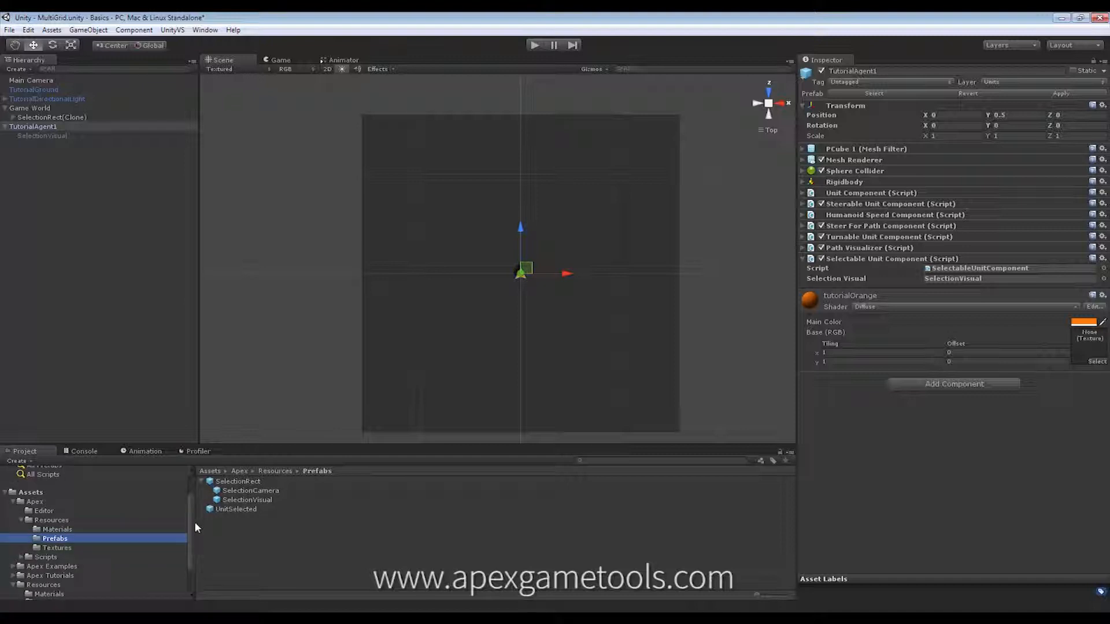
mouse_move(59, 529)
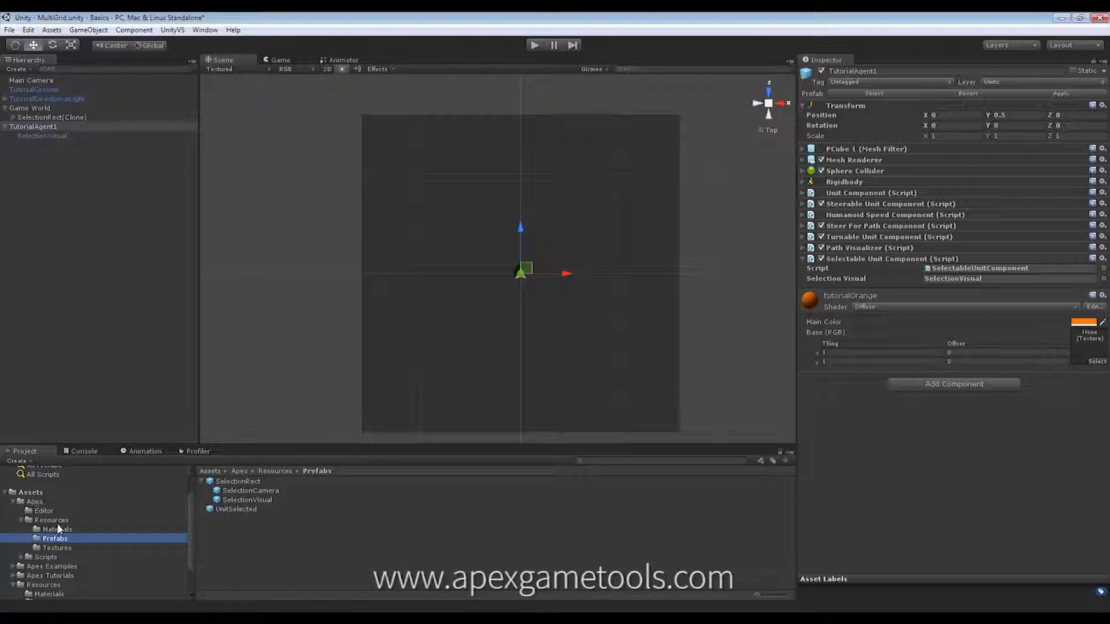
mouse_move(202, 510)
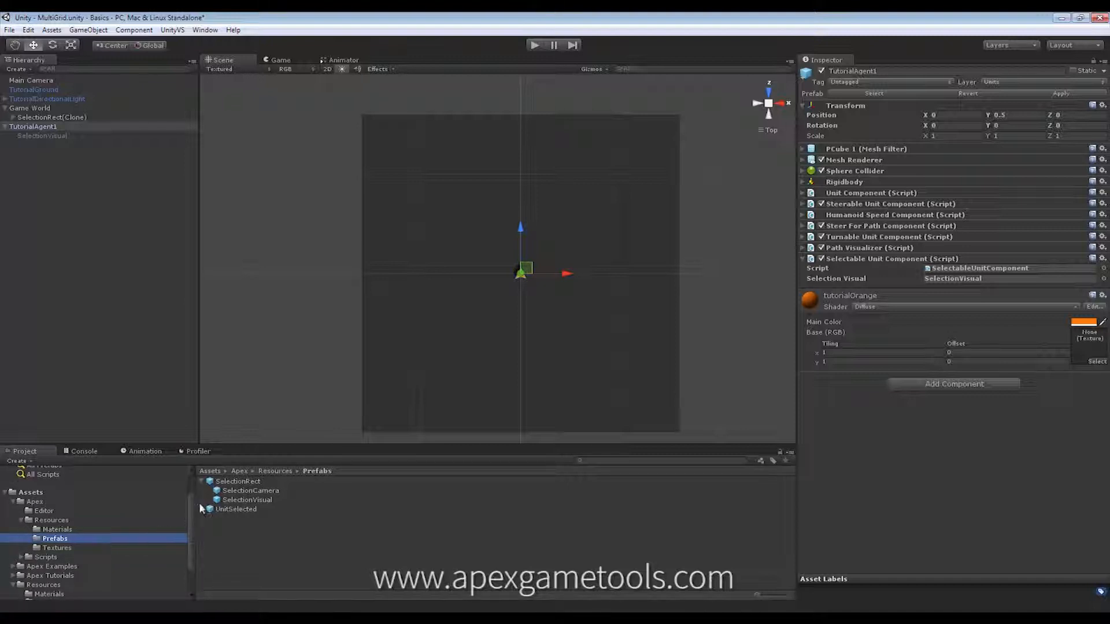
scroll(down, 3)
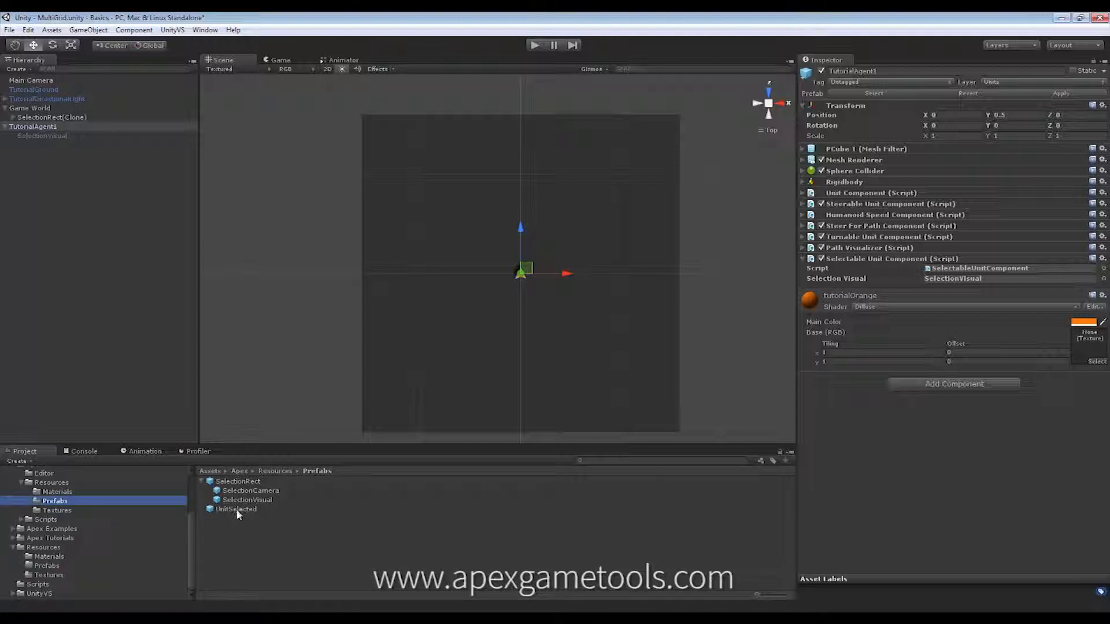
Step: Duplicate the UnitSelected prefab and name the copy UnitSelectedCustom
click(236, 509)
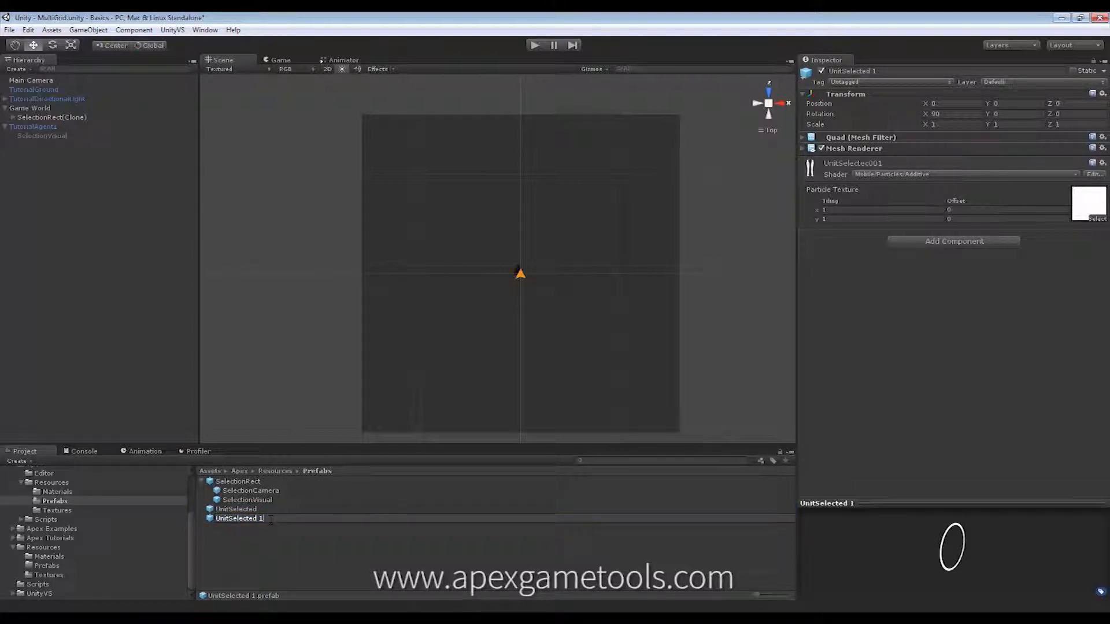
text(Custom)
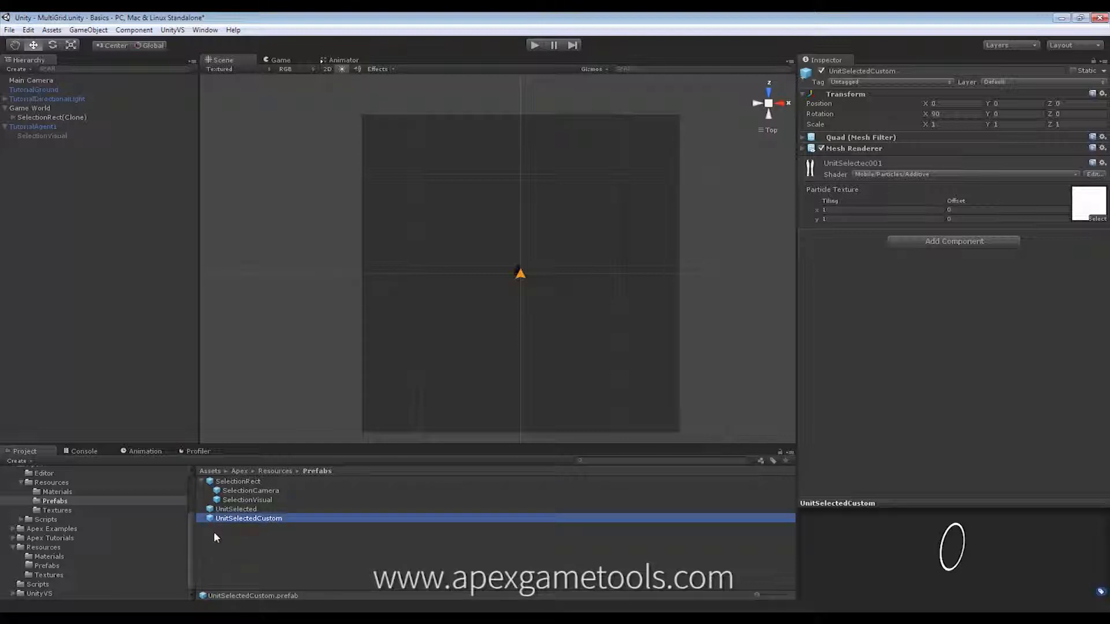
mouse_move(99, 506)
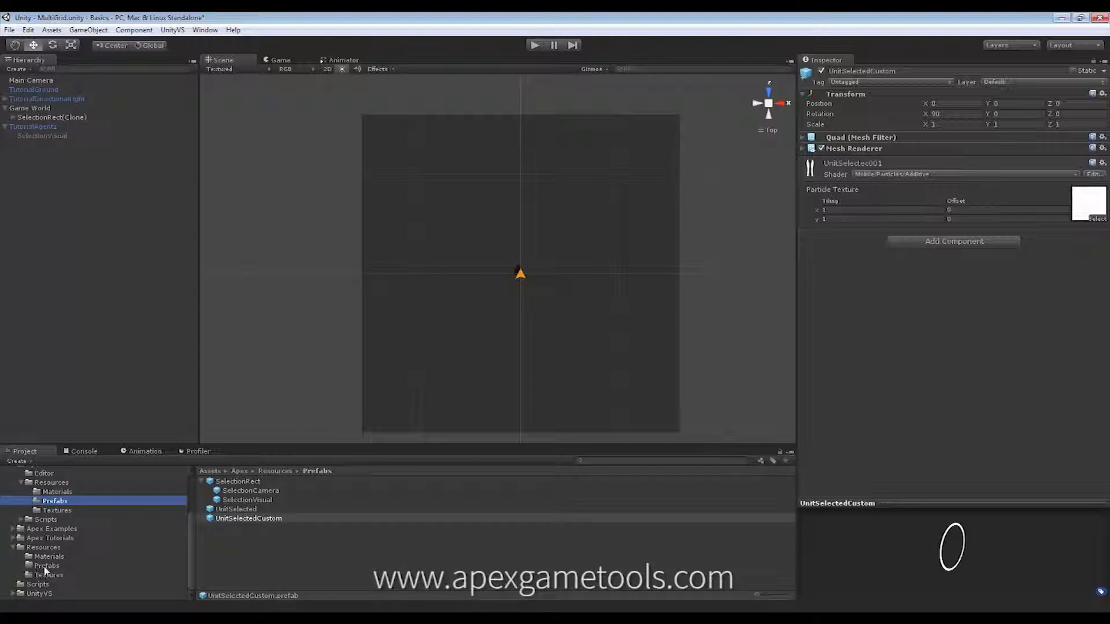
Step: Move UnitSelectedCustom into Assets > Resources > Prefabs, then browse to Resources > Textures
click(248, 518)
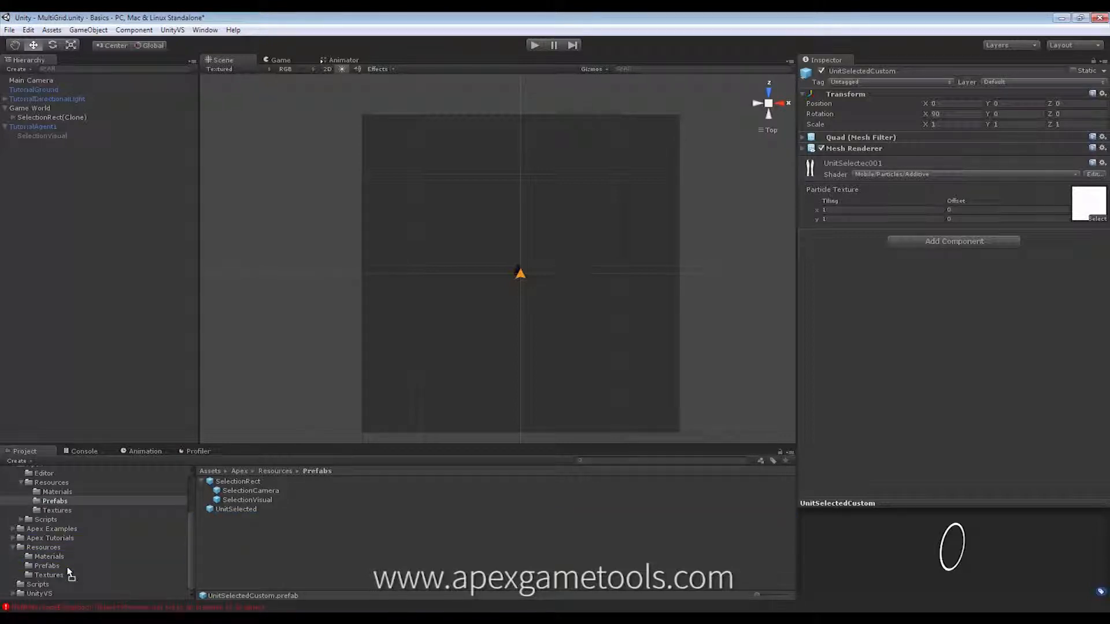
click(47, 566)
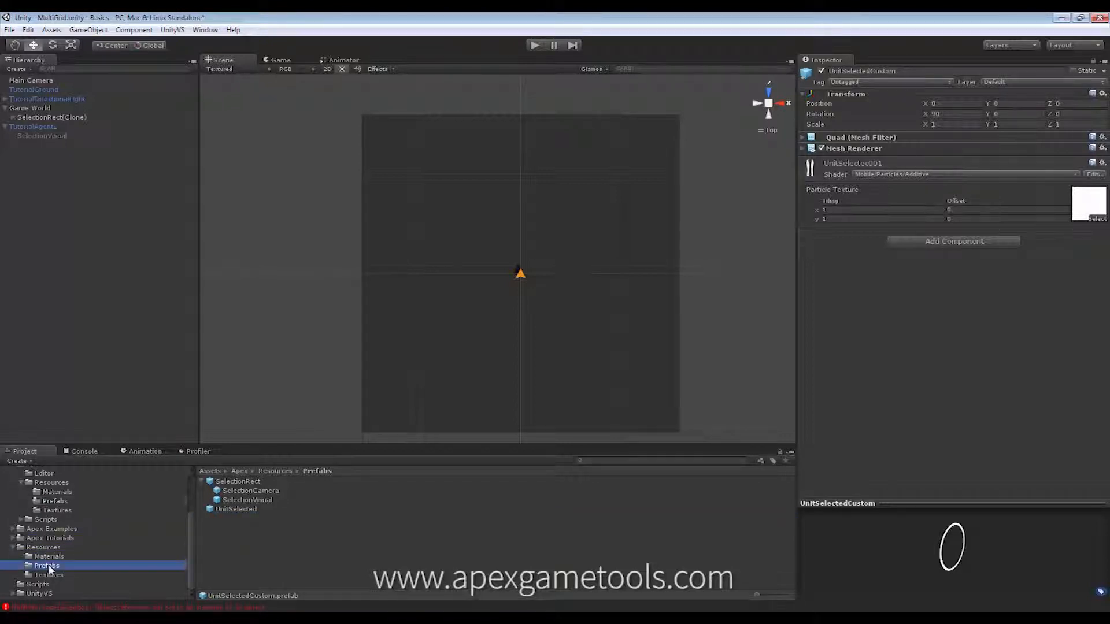
click(46, 566)
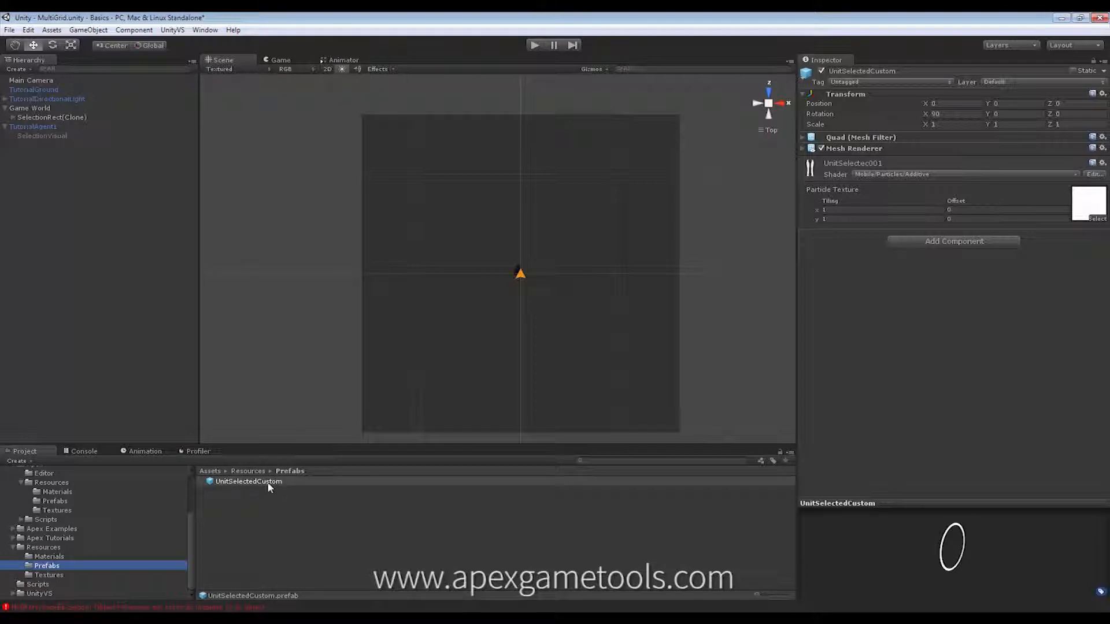
click(248, 482)
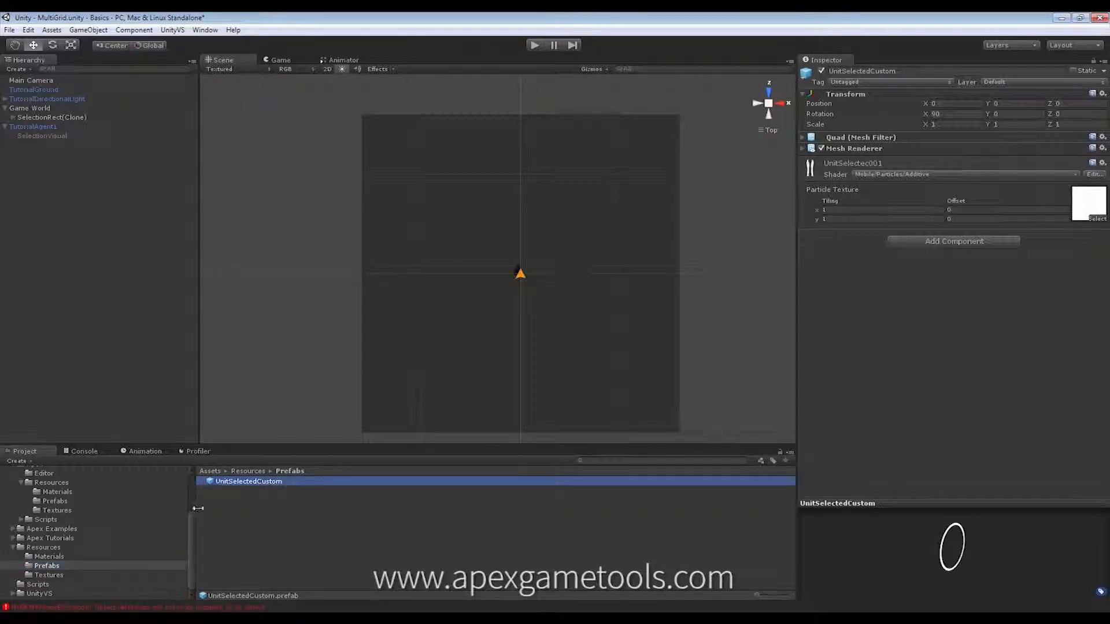
click(48, 574)
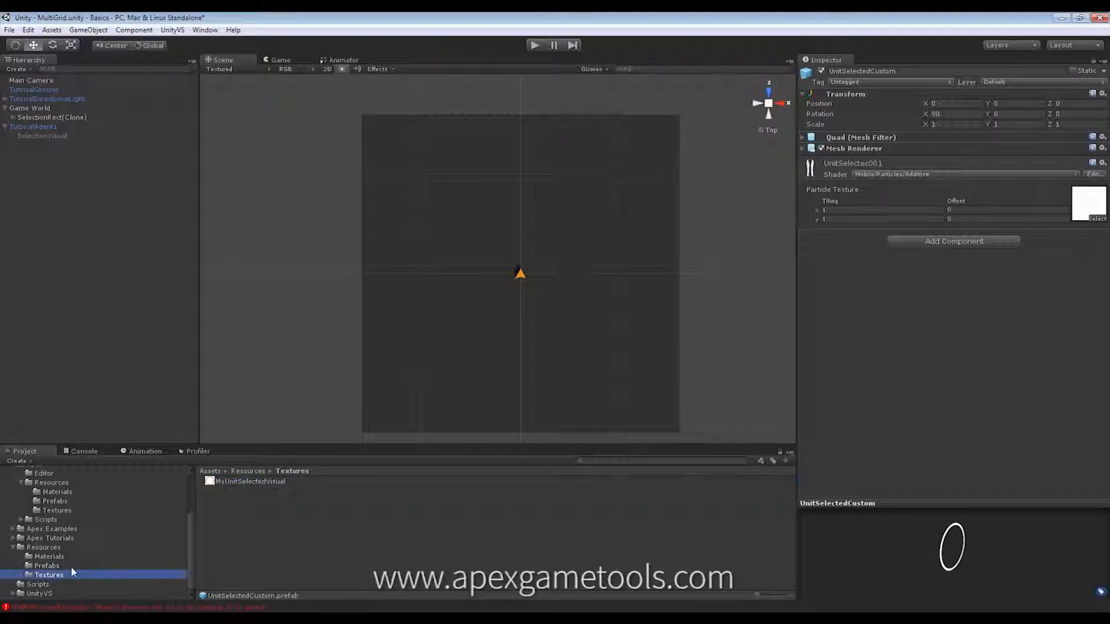
Step: Assign the orange MyUnitSelectedVisual material to UnitSelectedCustom's Mesh Renderer
click(250, 482)
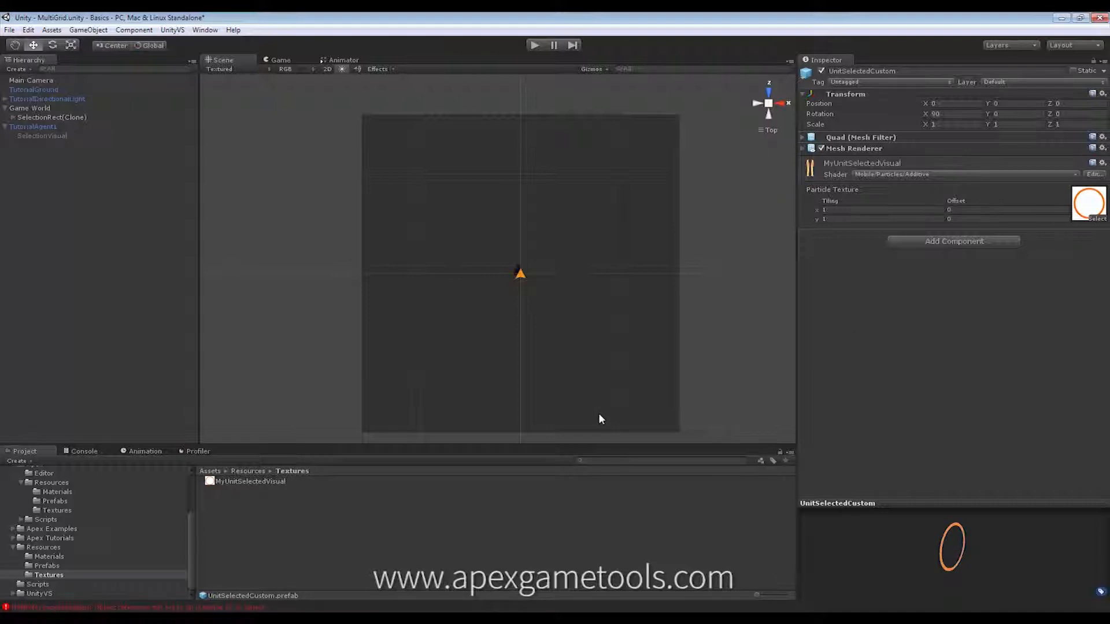
mouse_move(1062, 259)
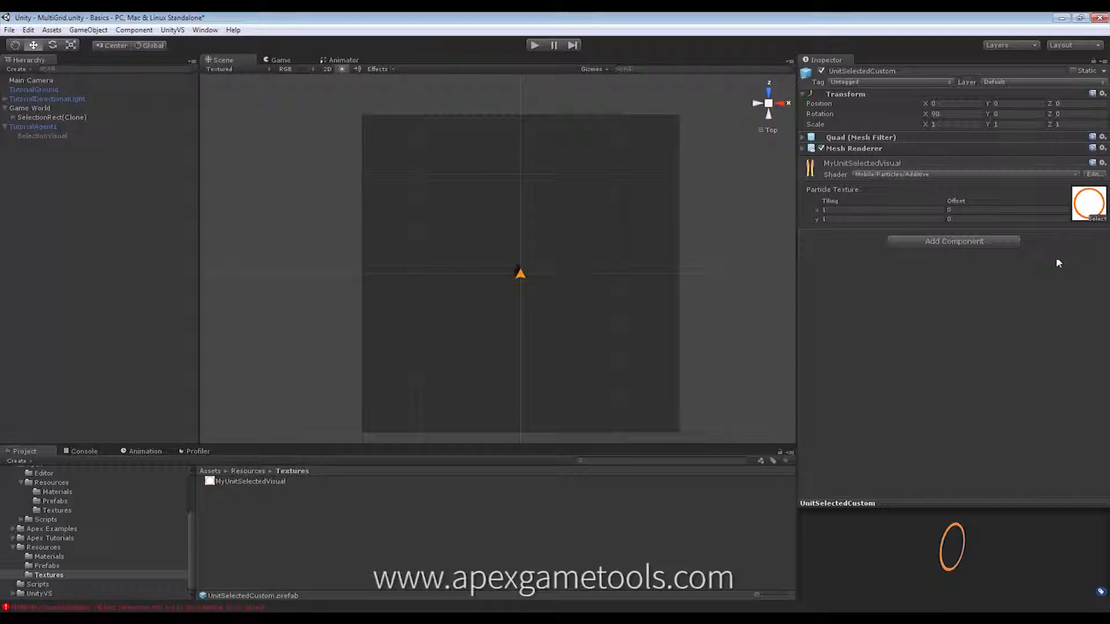
mouse_move(194, 545)
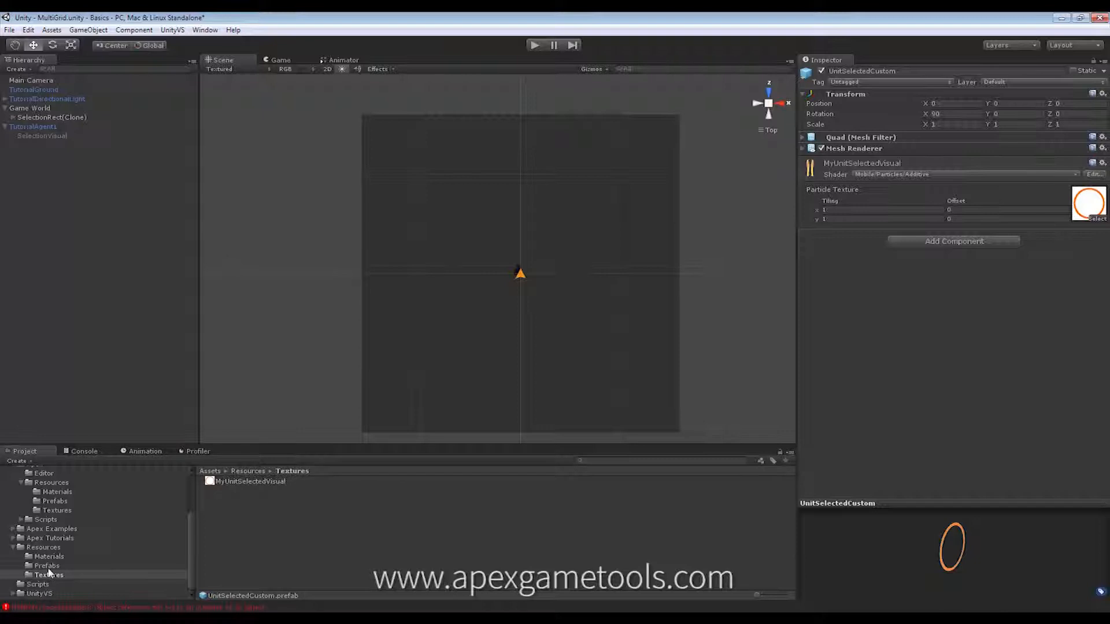
click(47, 565)
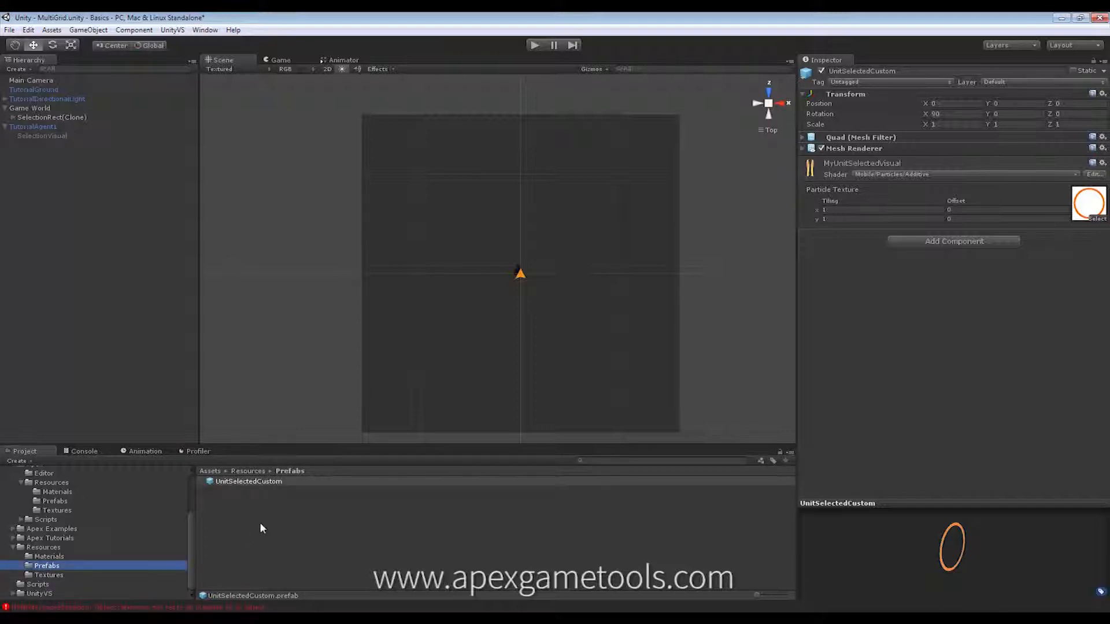
mouse_move(256, 526)
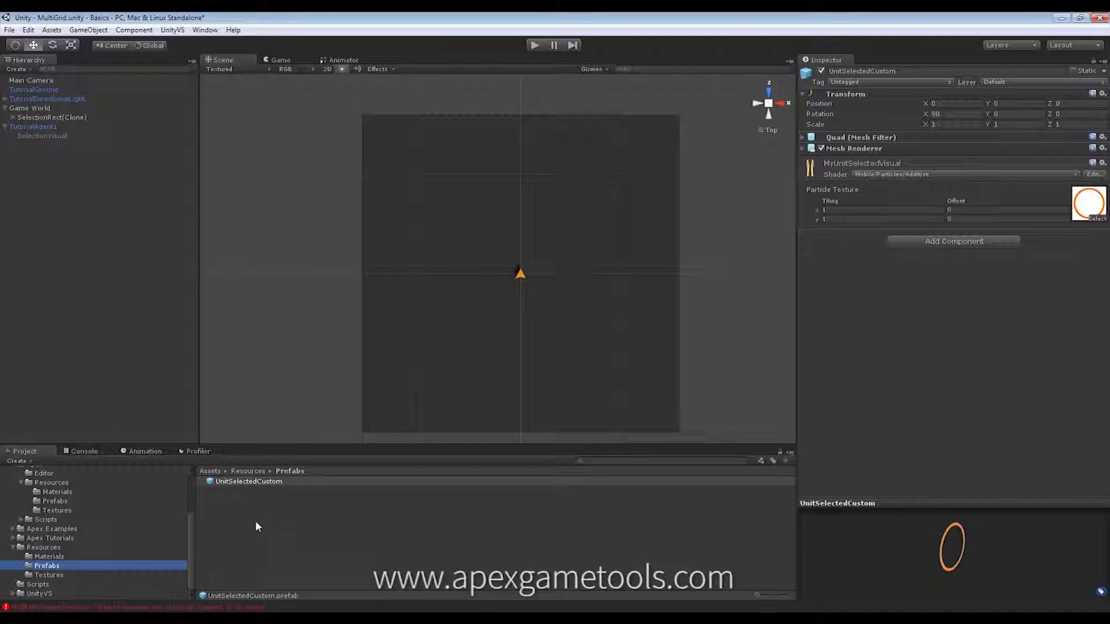
mouse_move(234, 498)
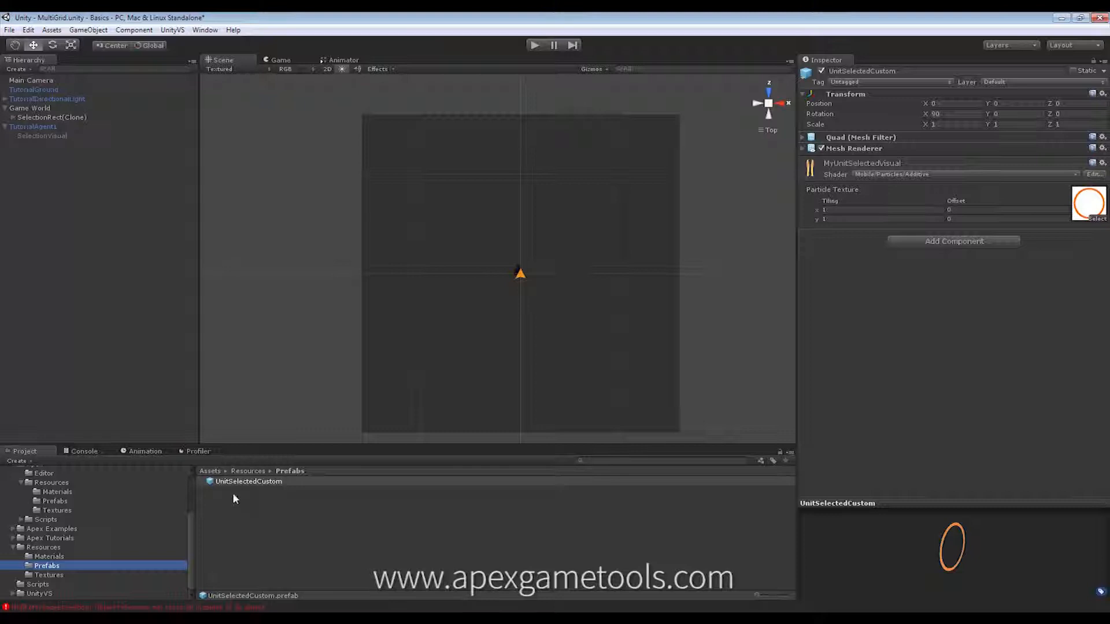
mouse_move(267, 490)
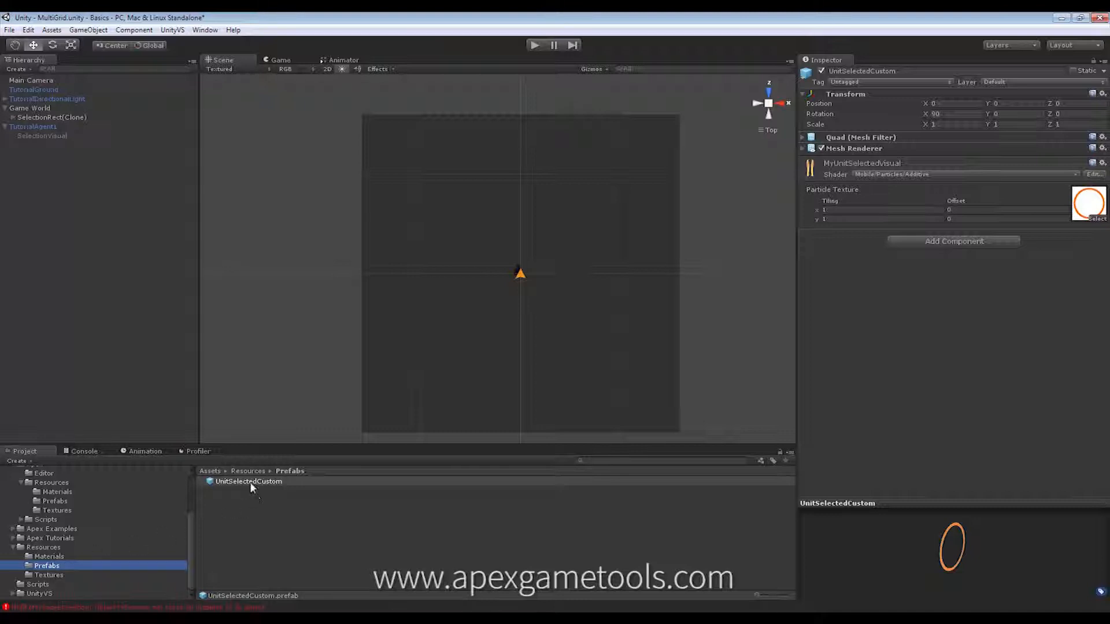
mouse_move(279, 489)
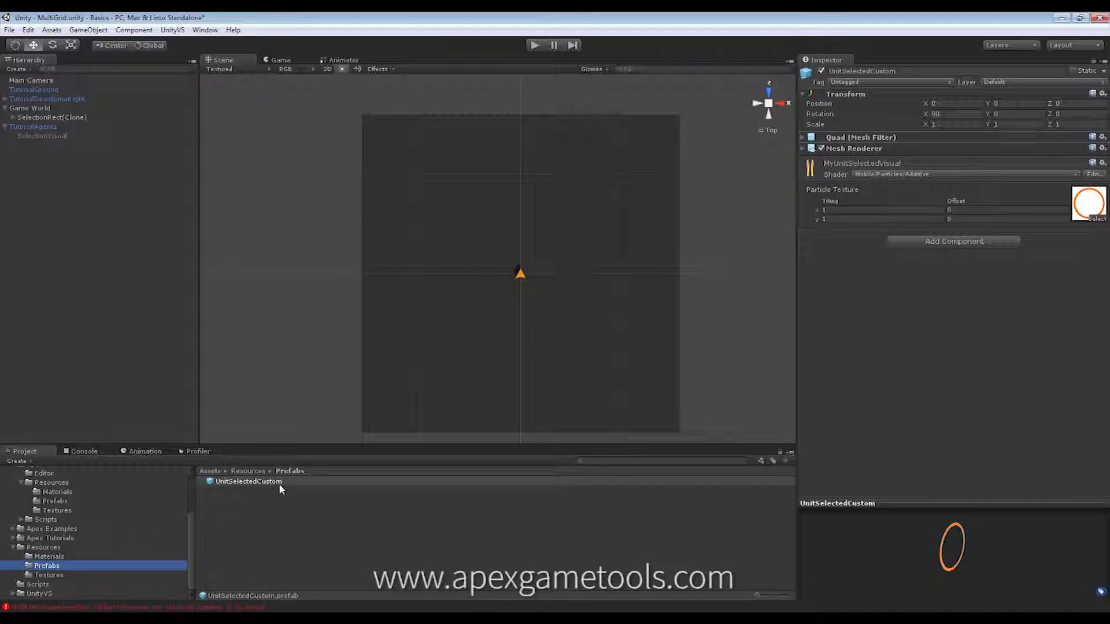
mouse_move(330, 490)
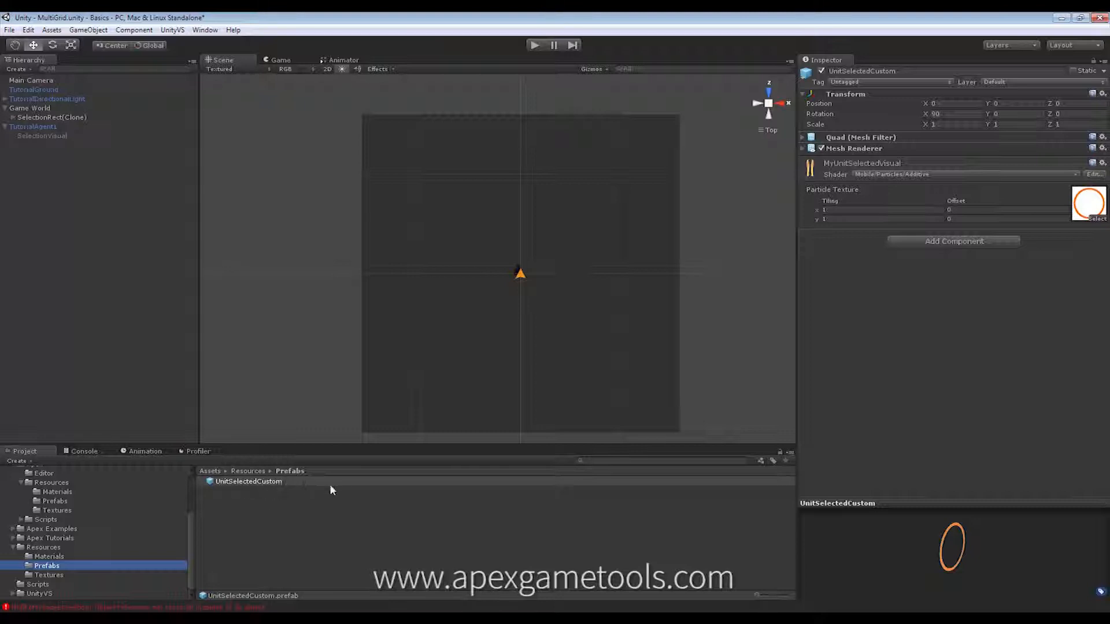
mouse_move(195, 531)
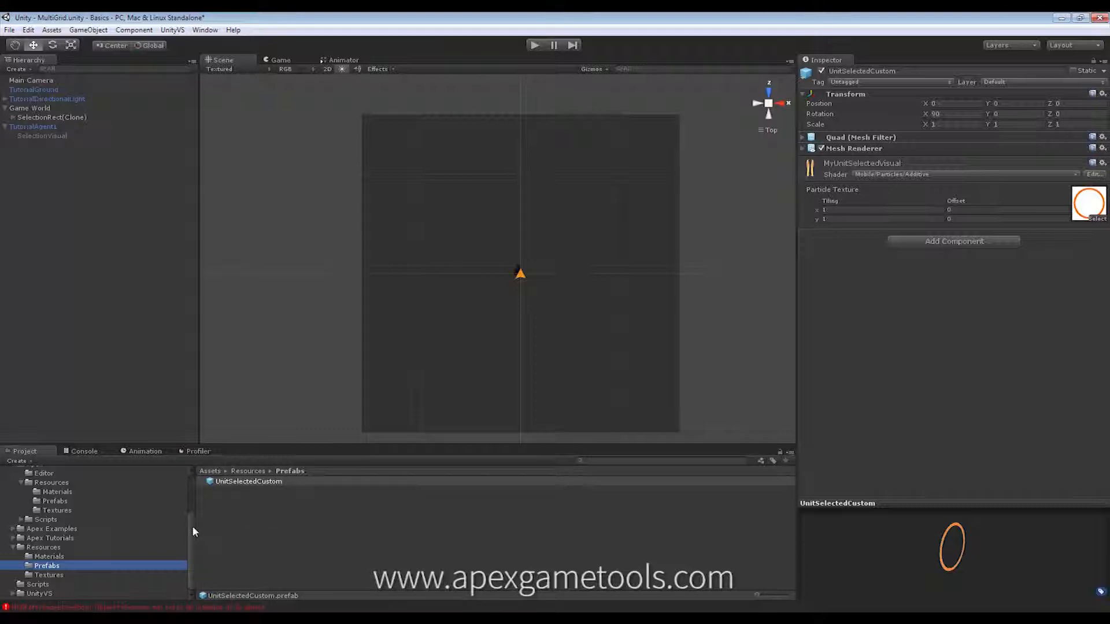
scroll(up, 3)
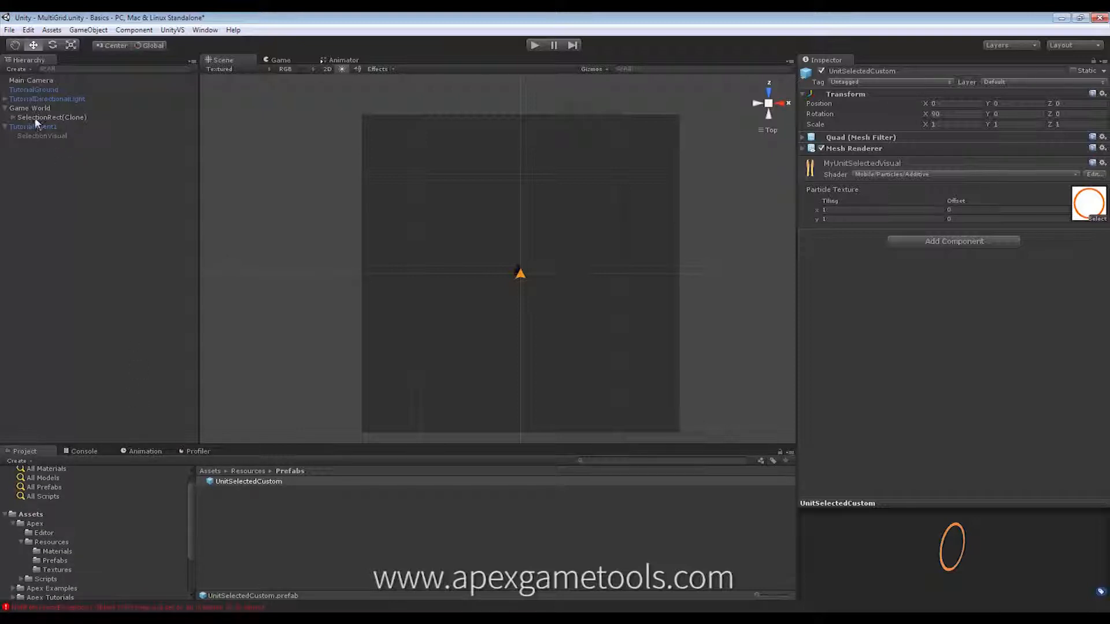
Step: Duplicate the Apex SelectionRect prefab as SelectionRectCustom after inspecting SelectionRect(Clone)
click(51, 117)
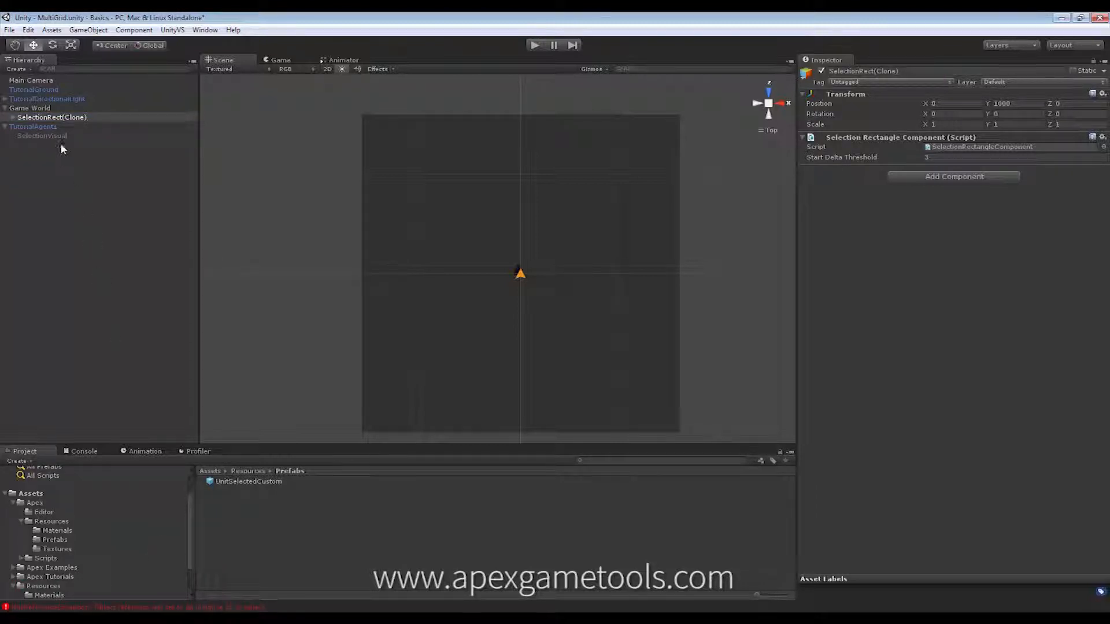
mouse_move(127, 529)
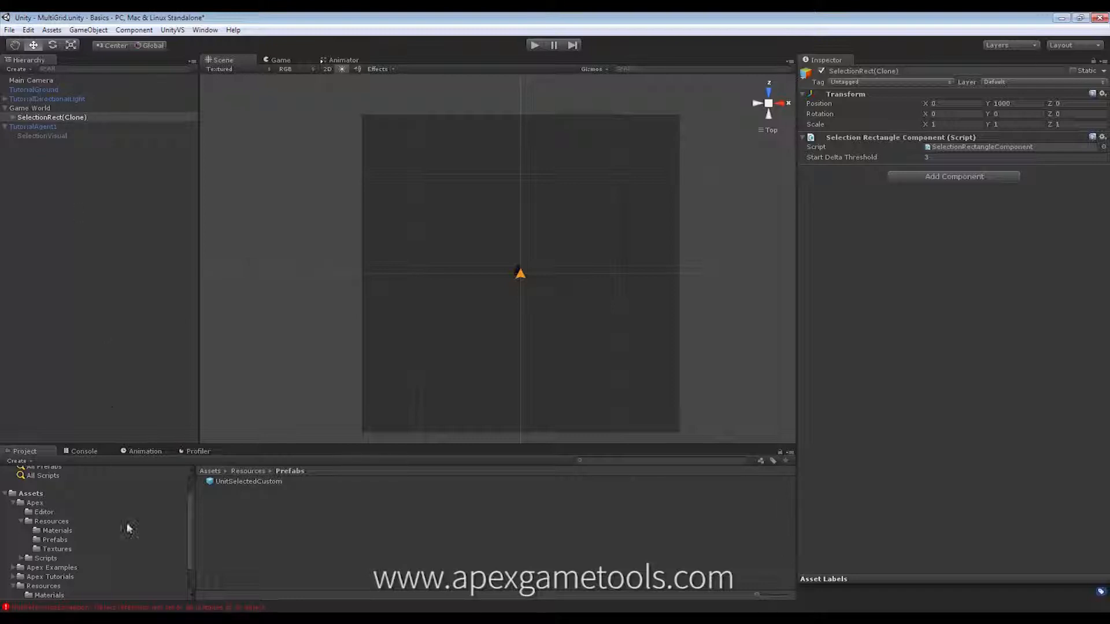
click(55, 540)
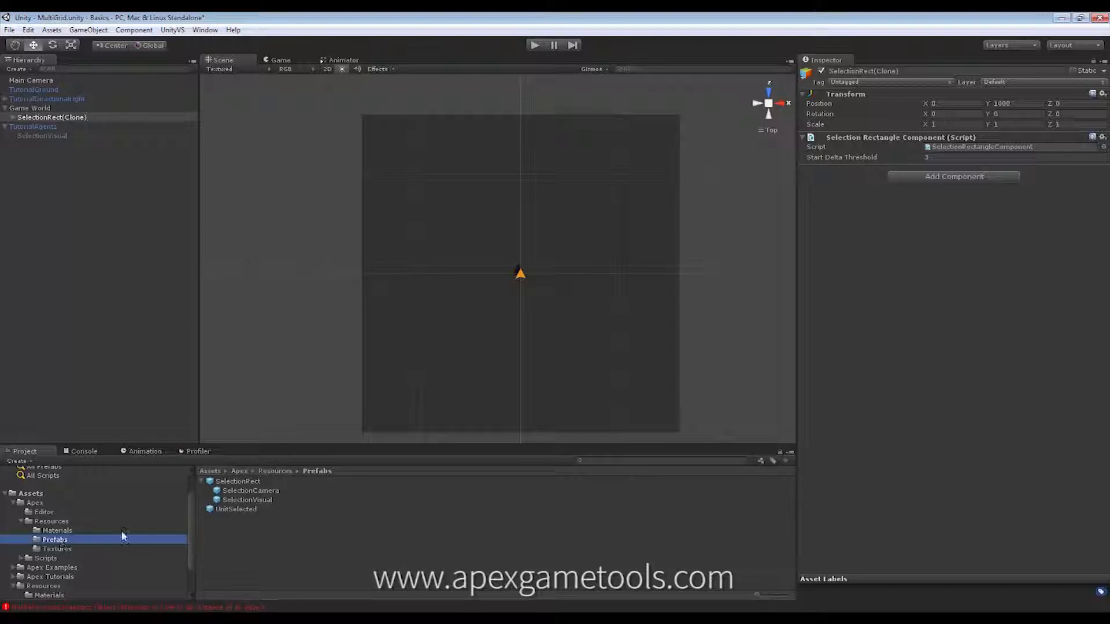
click(237, 482)
text(SelectionRectCusto)
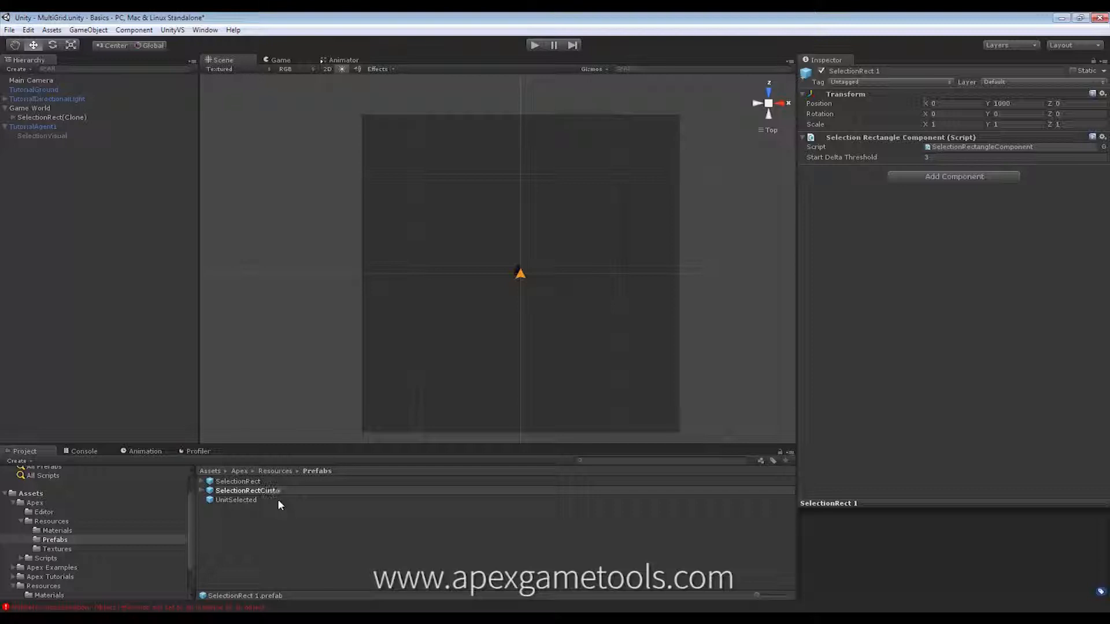
click(248, 491)
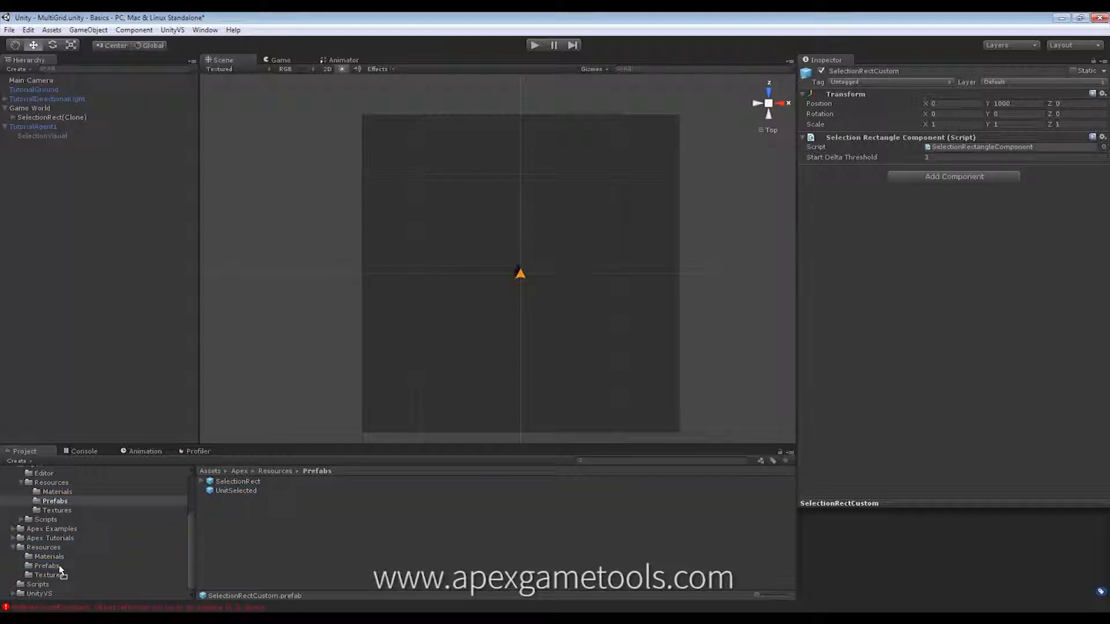
Step: Give SelectionRectCustom's SelectionVisual the orange MySelectionRectMat and remove the old scene selection objects
click(47, 565)
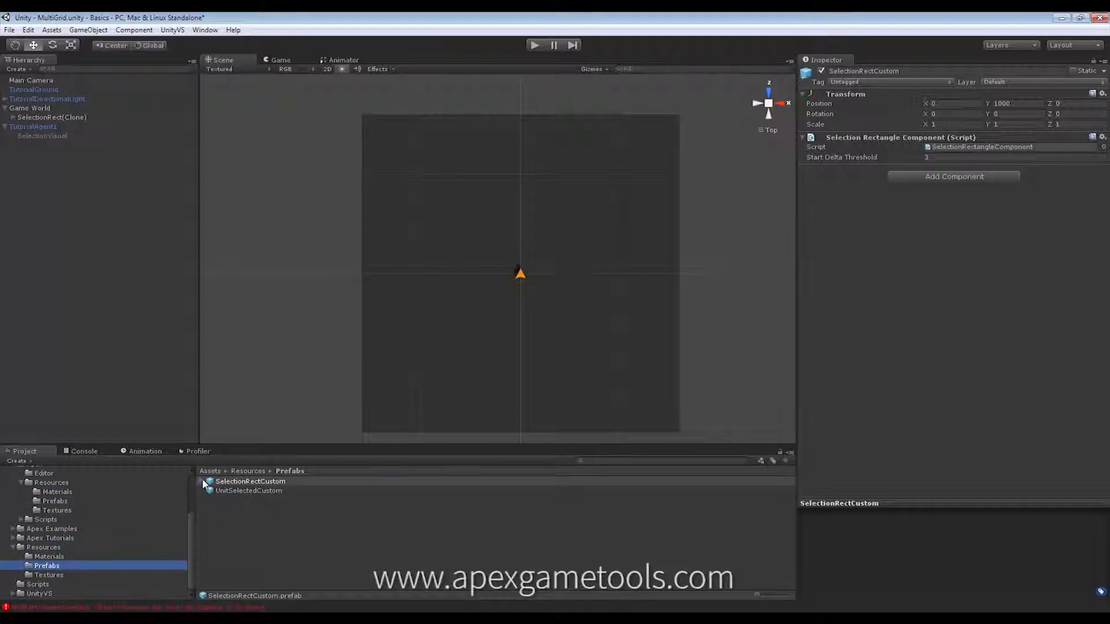
click(247, 499)
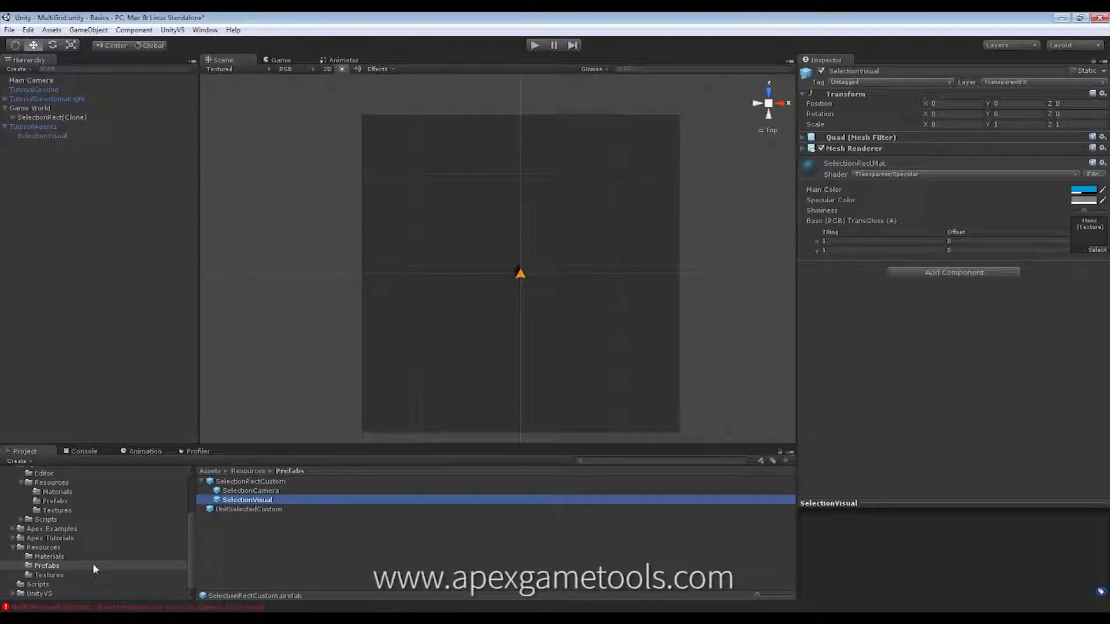
click(48, 556)
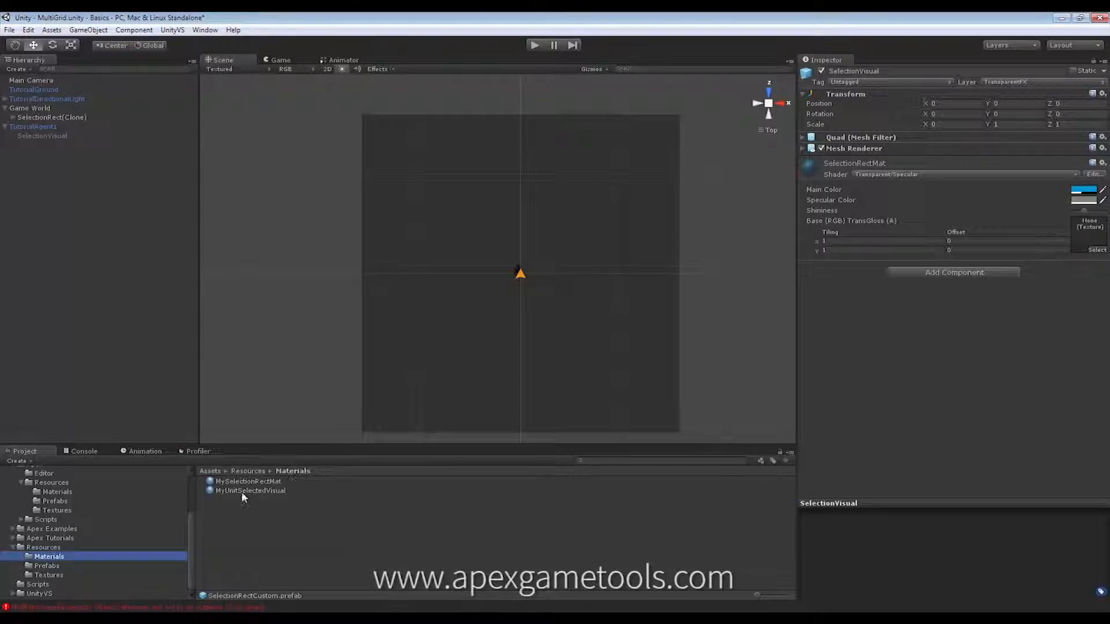
click(248, 481)
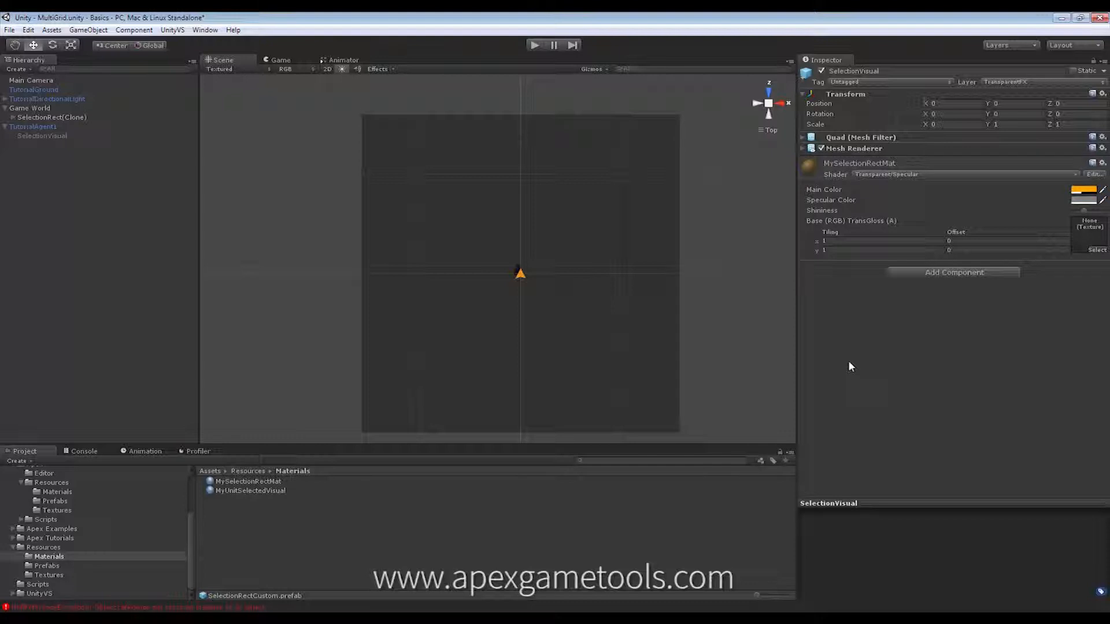
mouse_move(833, 375)
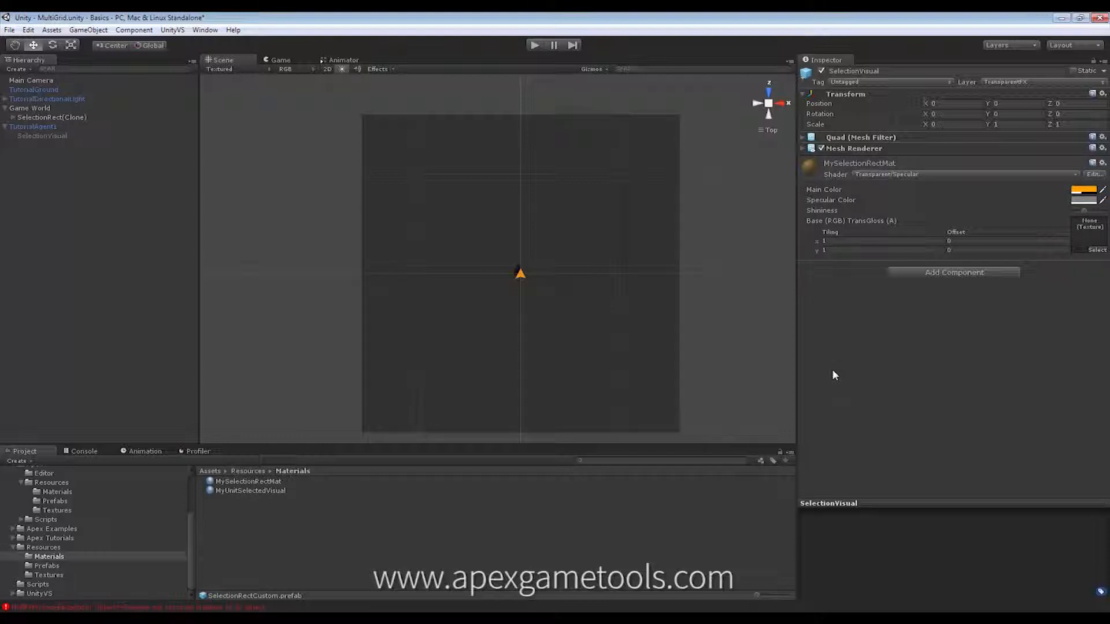
click(51, 117)
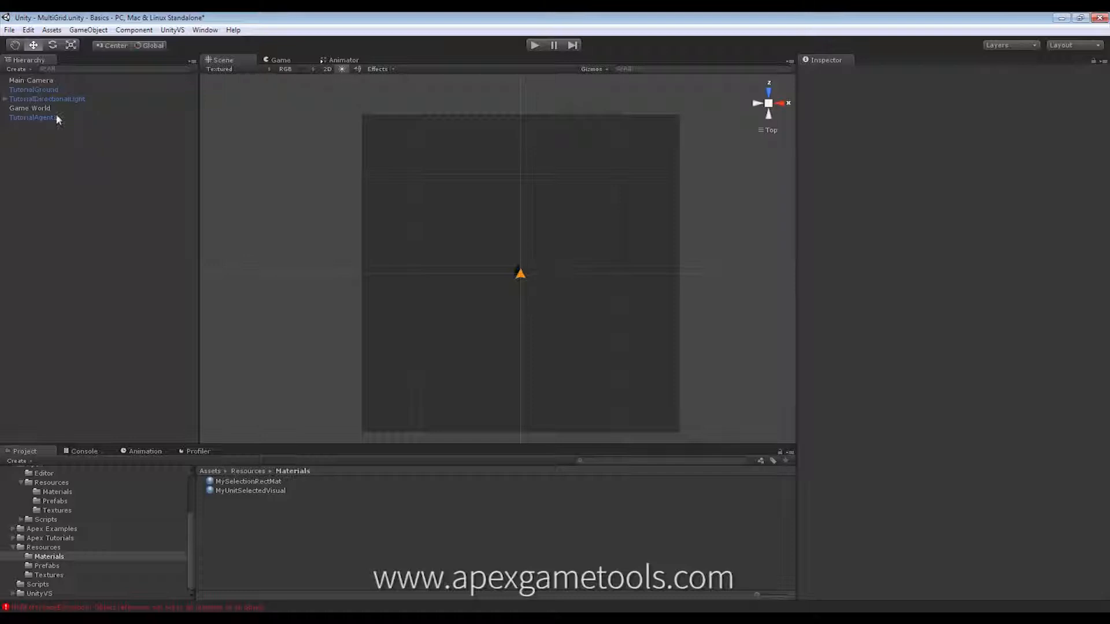
Step: Add the Apex QuickStarts 'Navigating Unit with Selection' component to TutorialAgent1
click(953, 384)
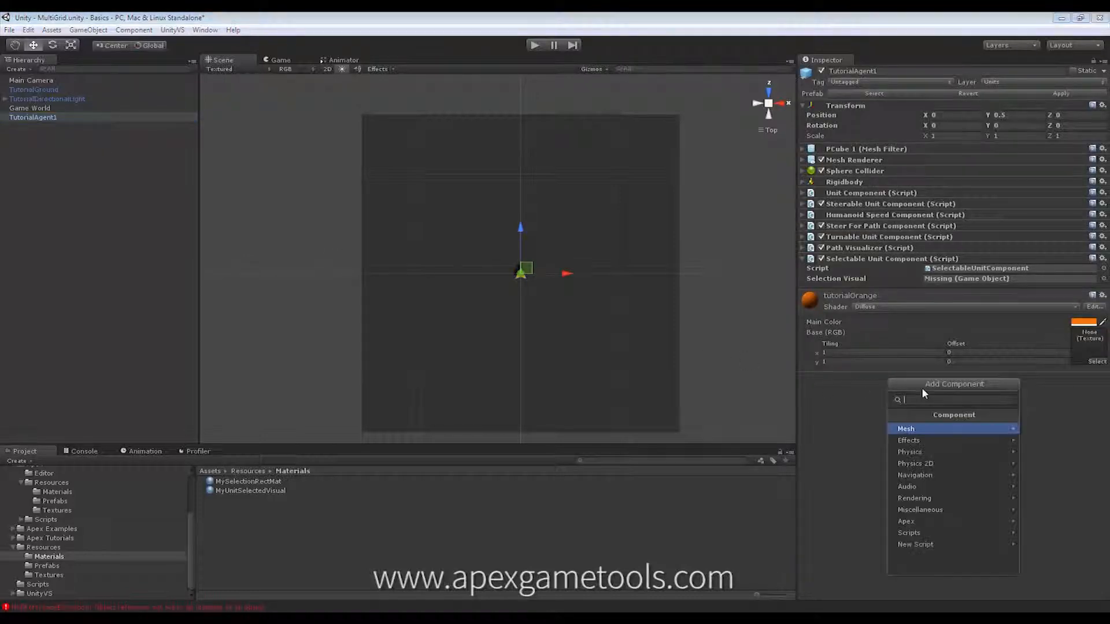
click(906, 521)
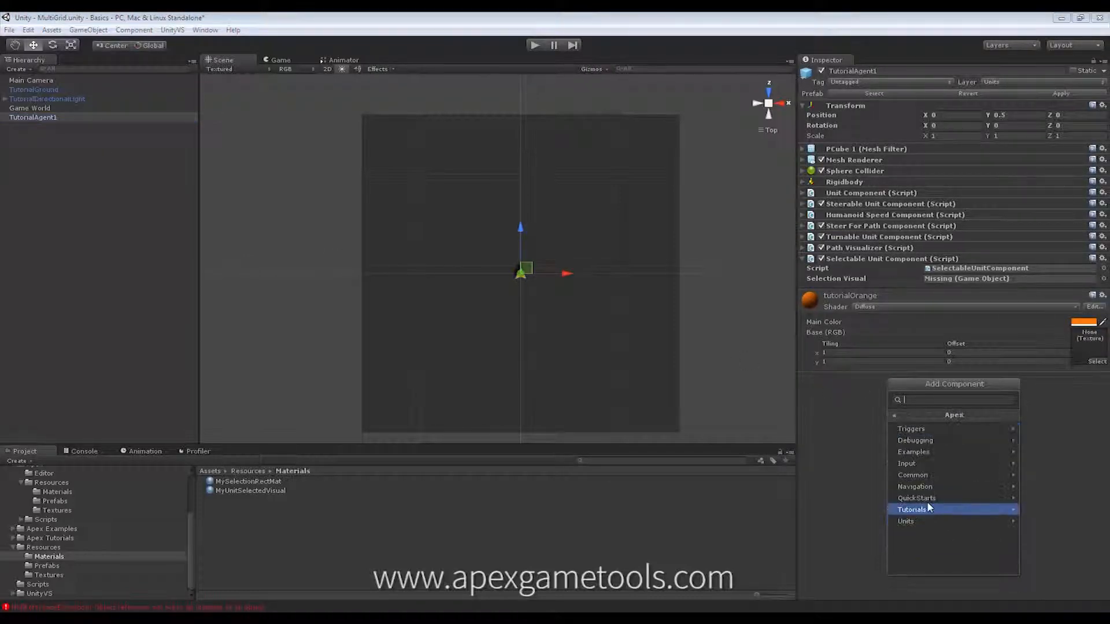
click(916, 497)
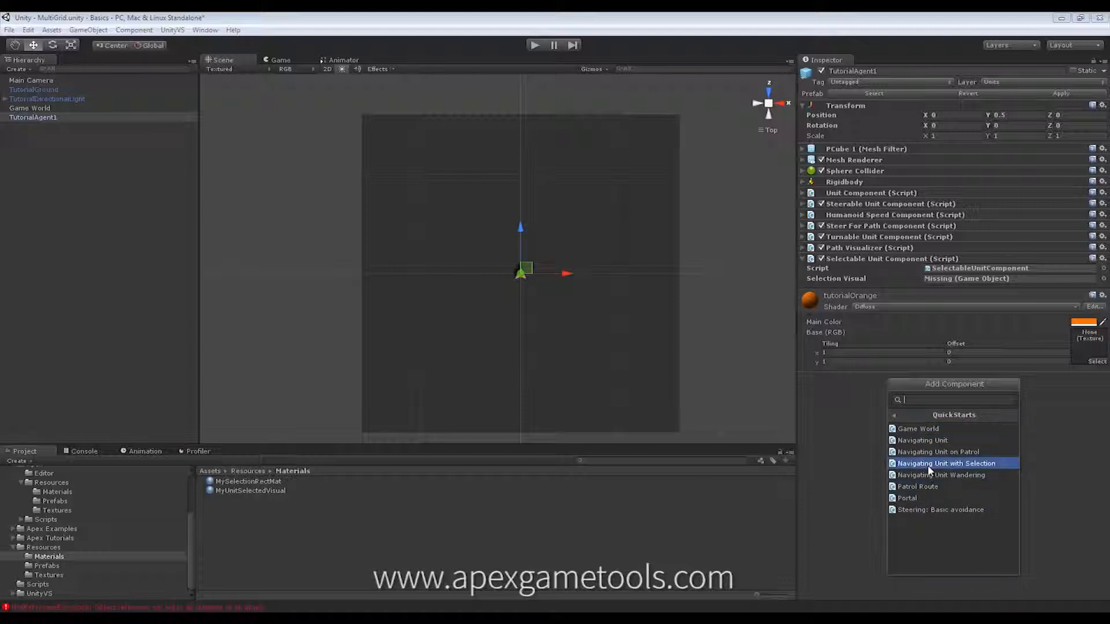
click(946, 463)
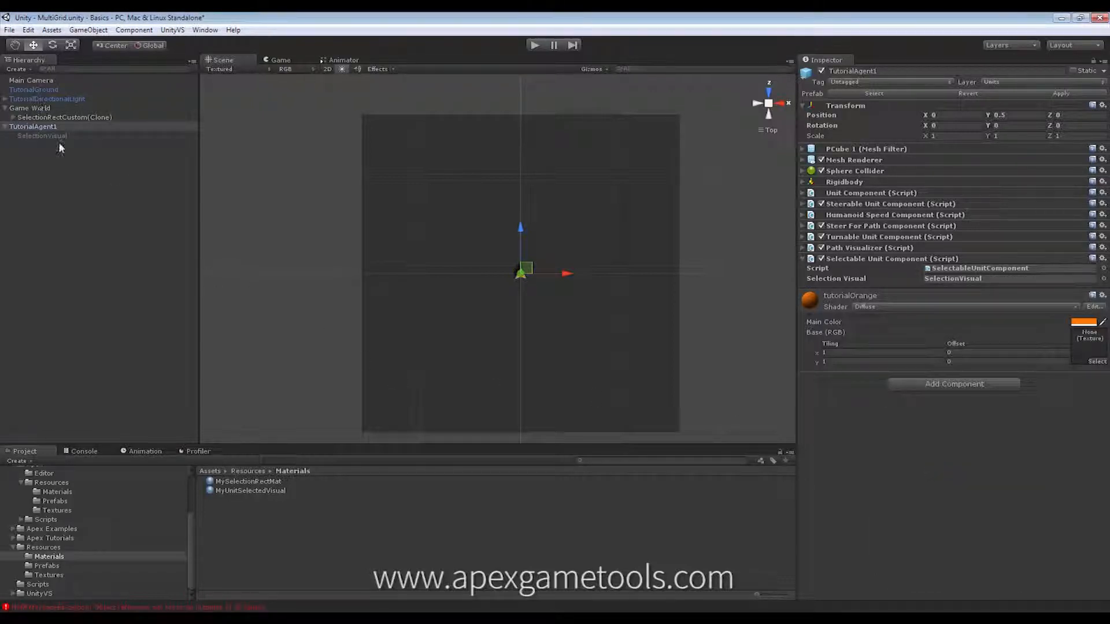
mouse_move(99, 218)
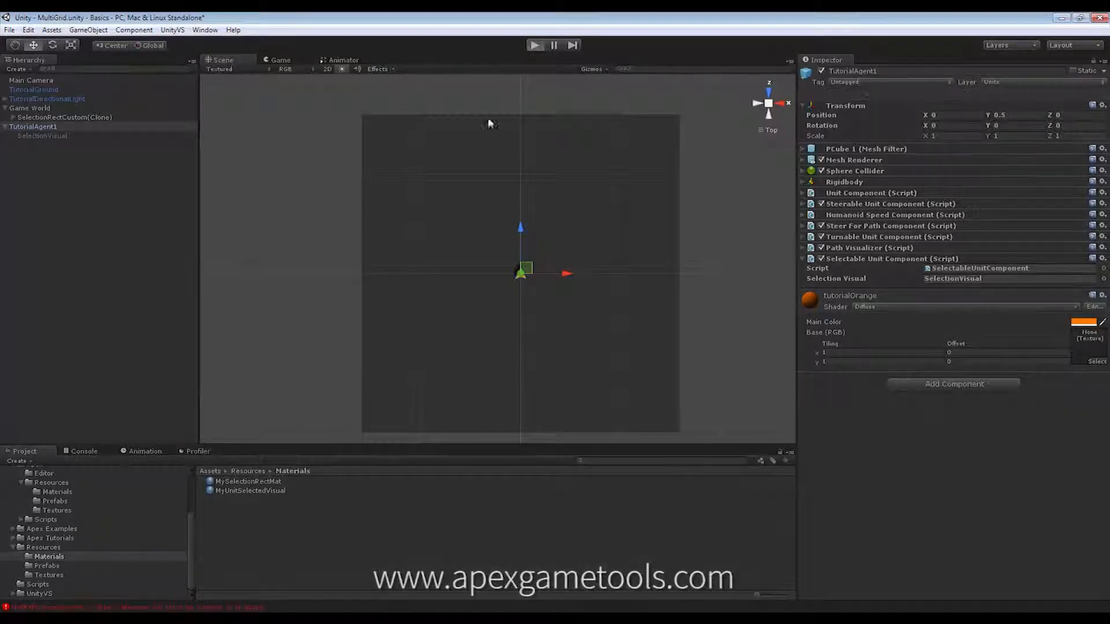
Step: Enter Play mode so TutorialAgent1 shows its orange selection marker in the Game view
click(534, 45)
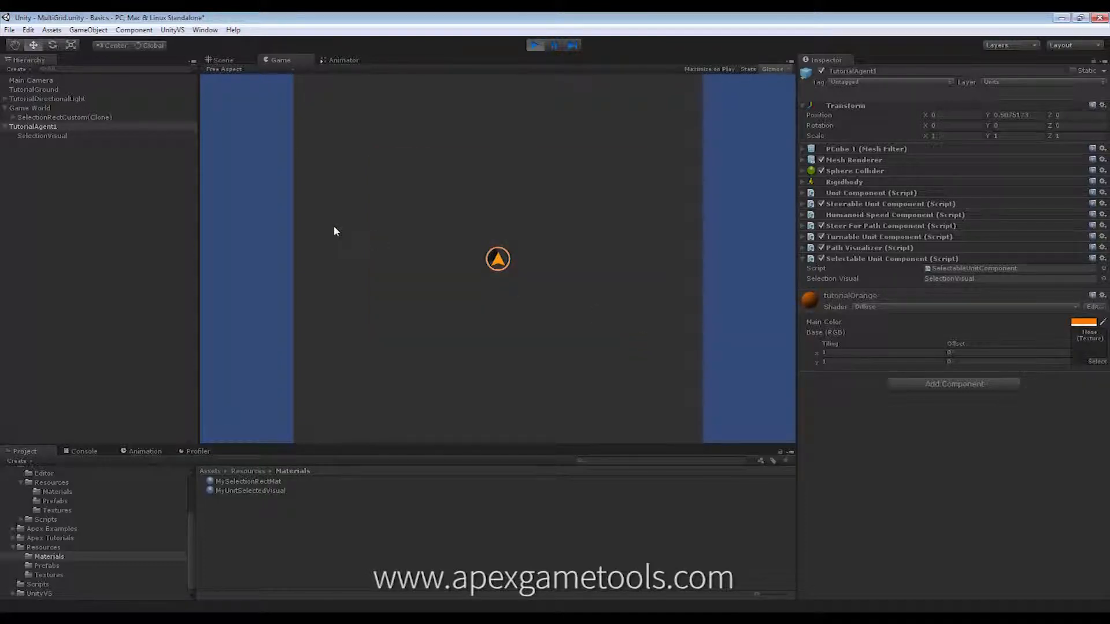
mouse_move(493, 369)
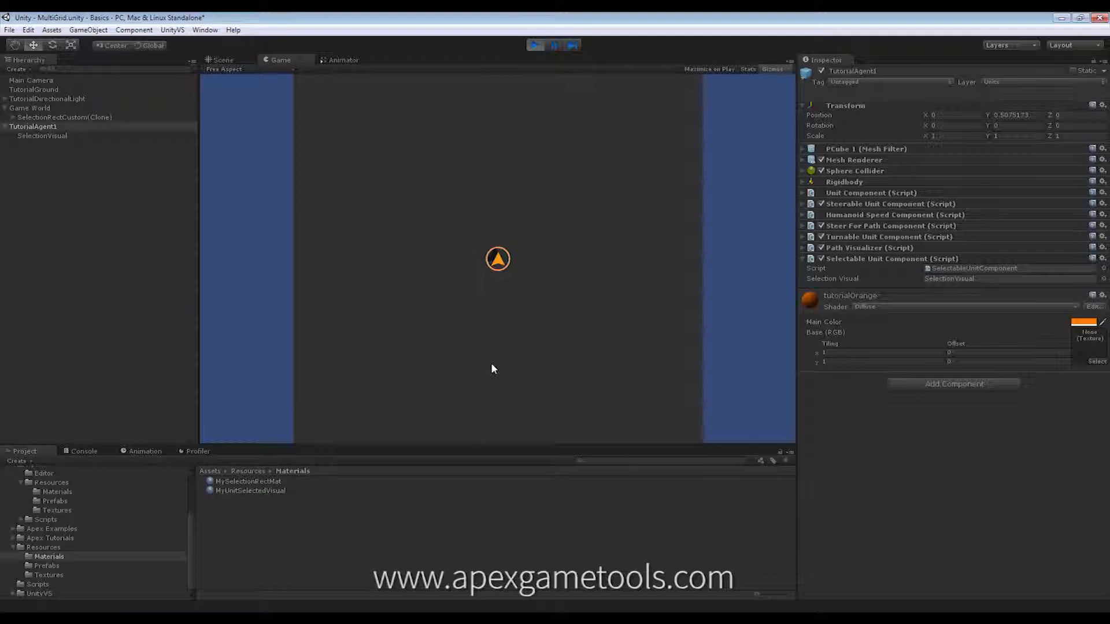